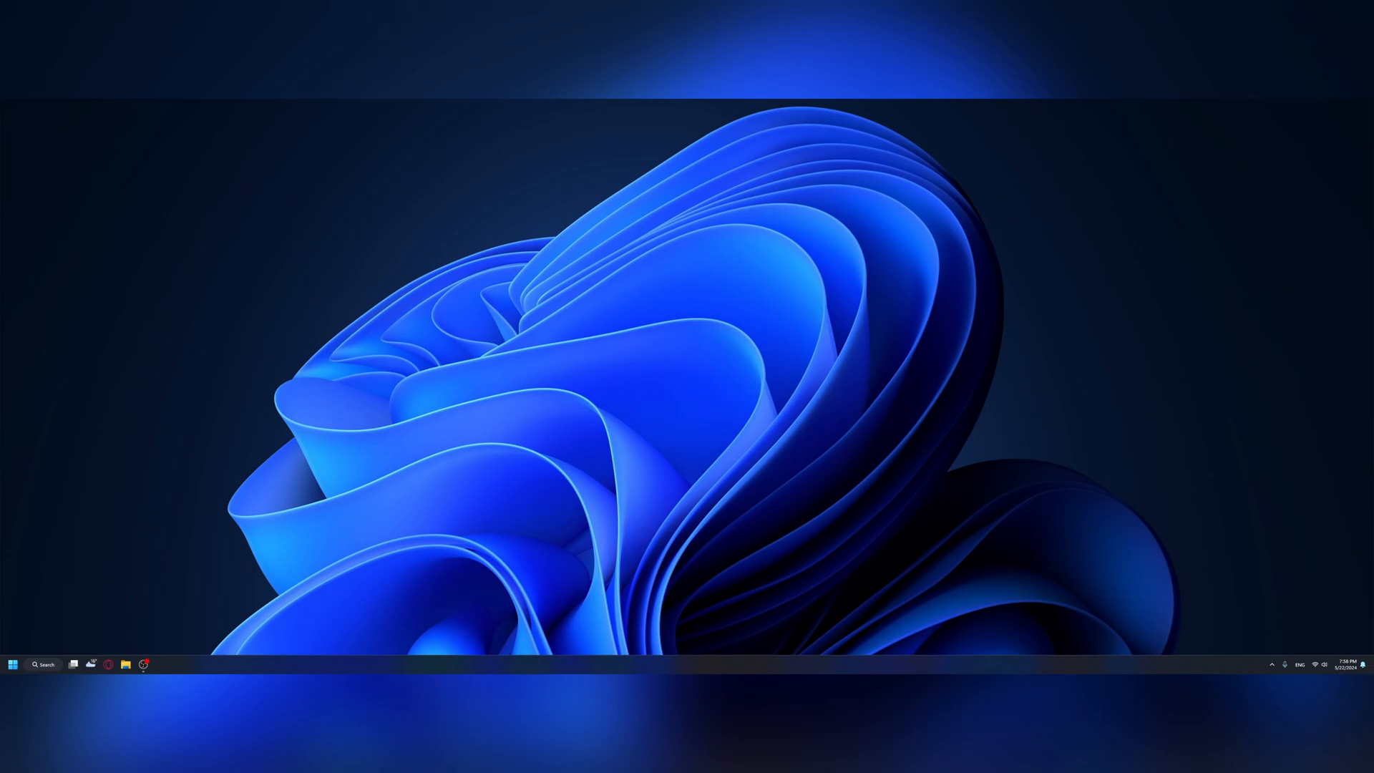
mouse_move(204, 668)
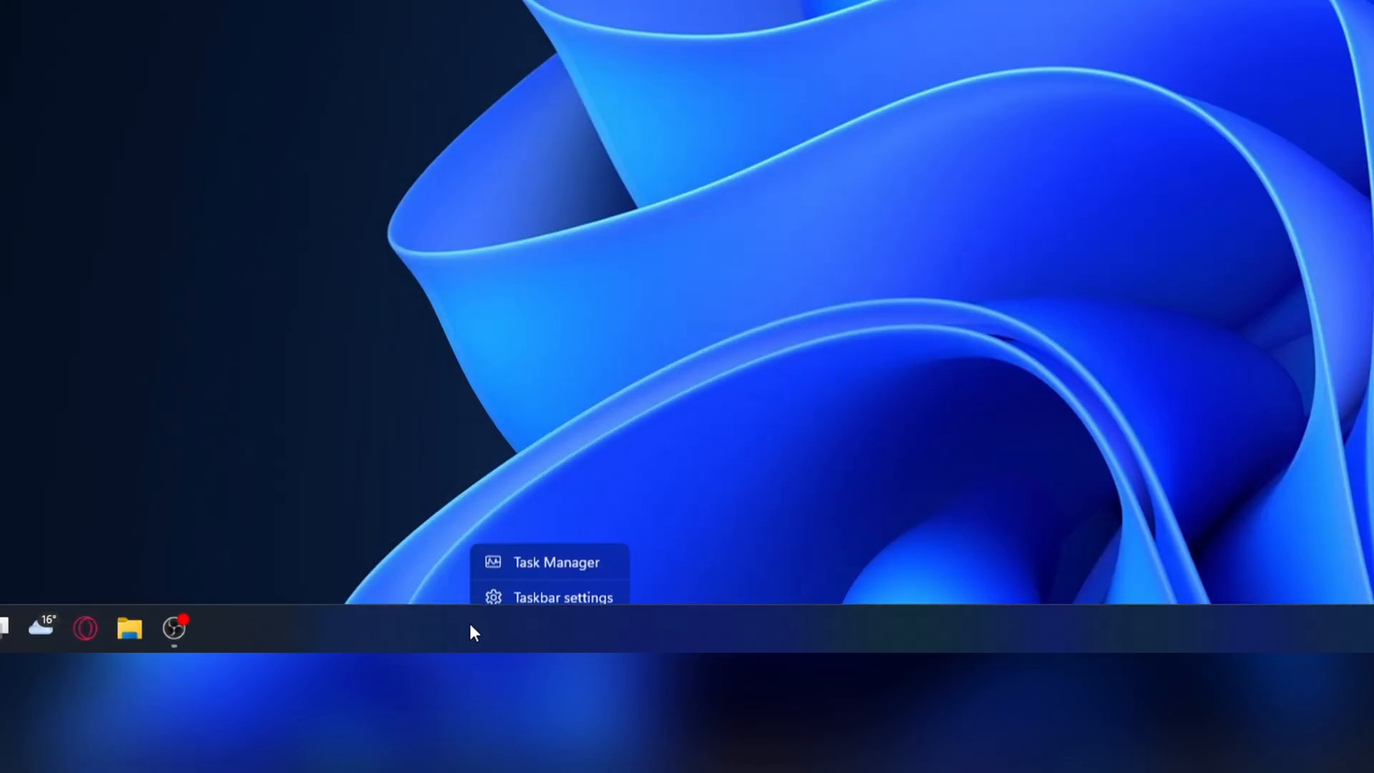
- Turn off Task view and Widgets in the taskbar settings
left_click(565, 597)
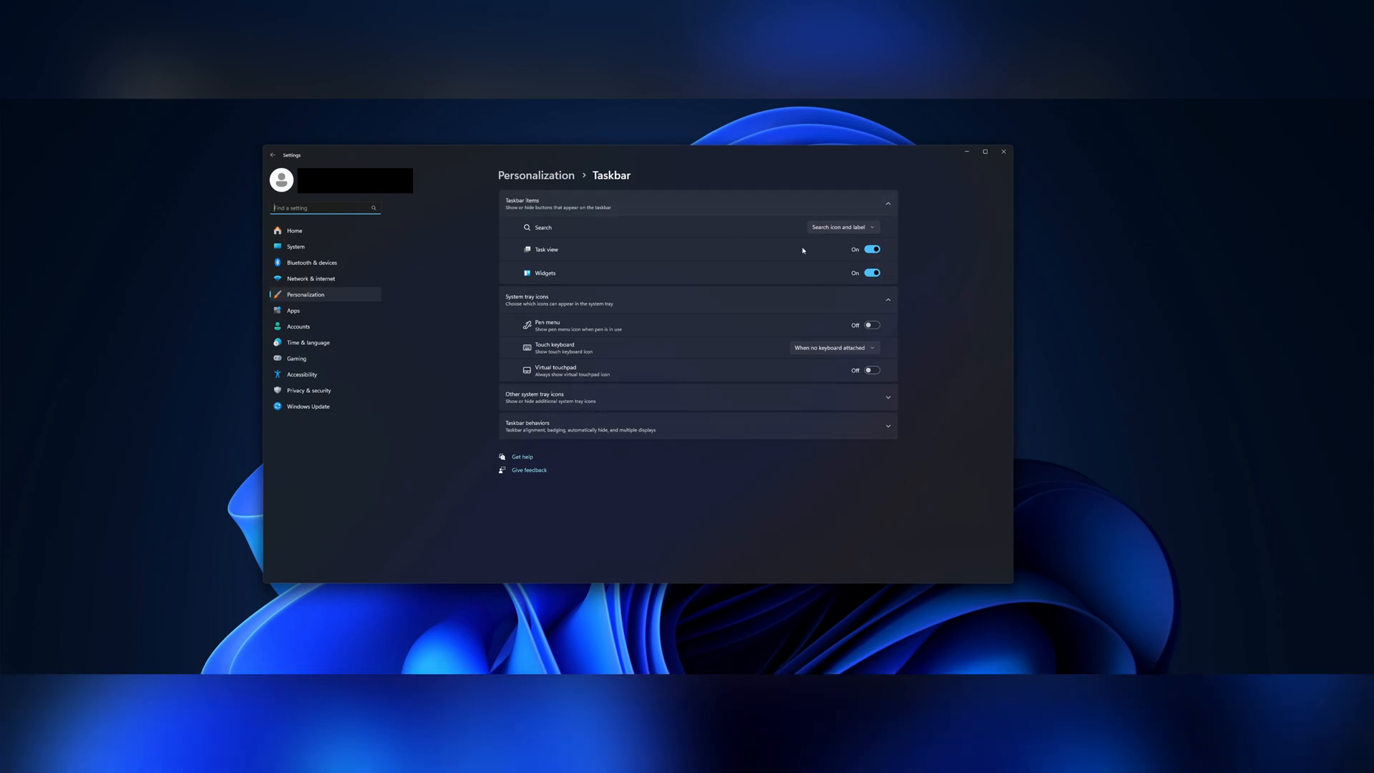
left_click(872, 249)
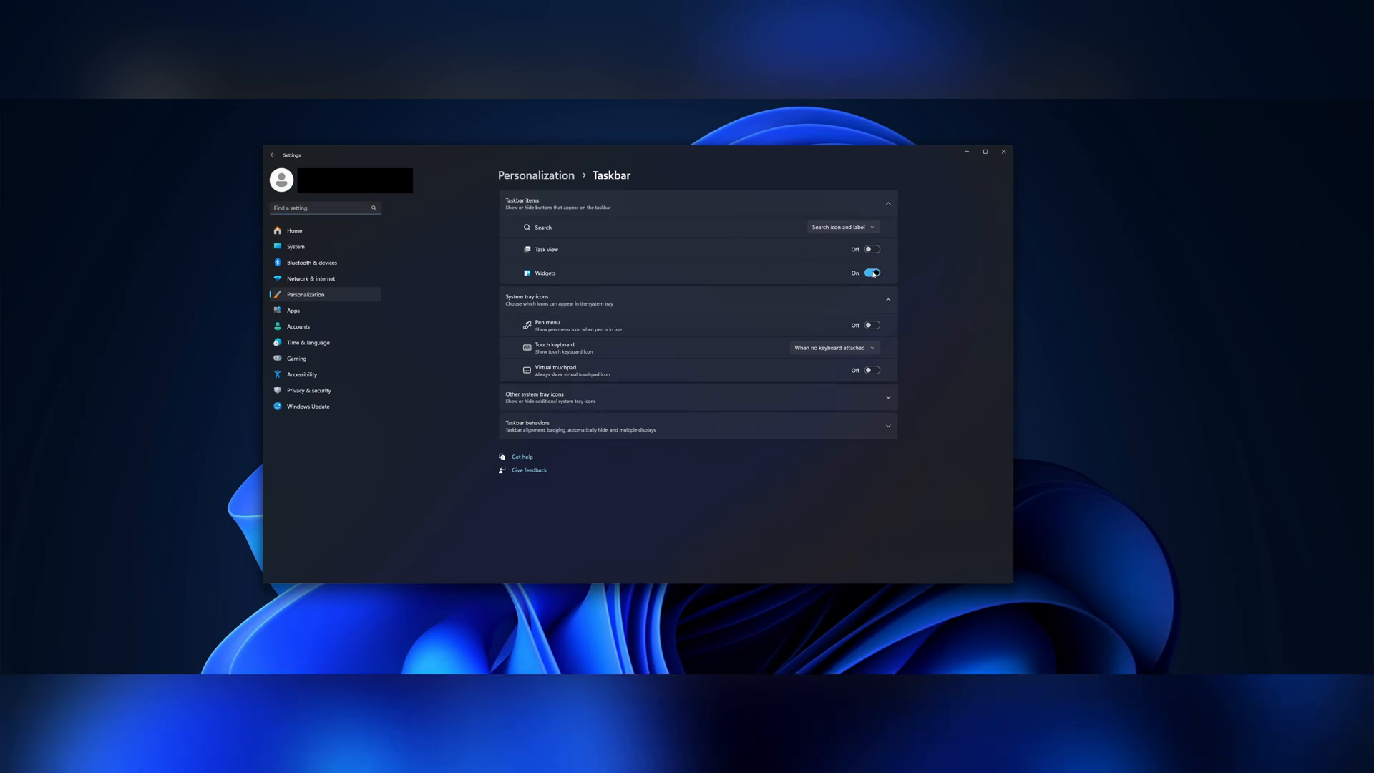
left_click(842, 227)
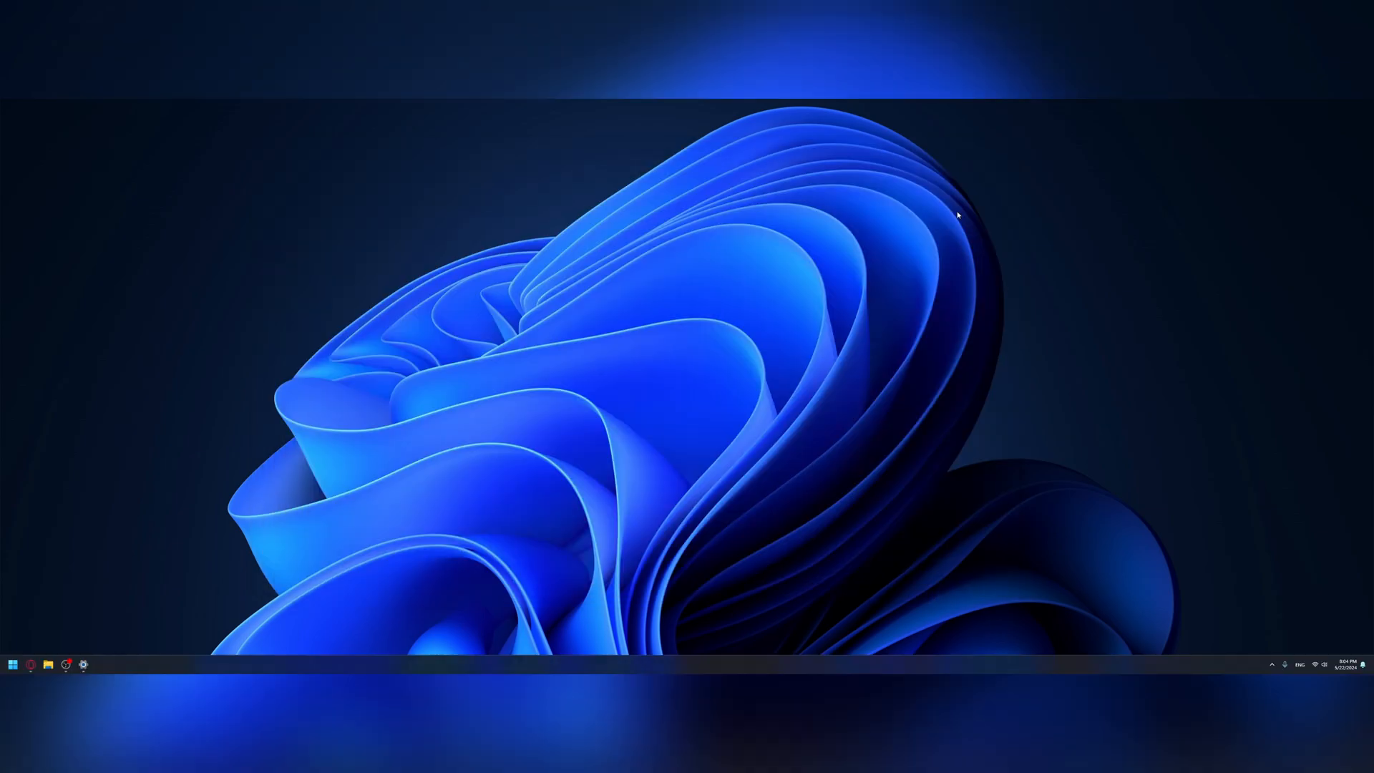
mouse_move(33, 635)
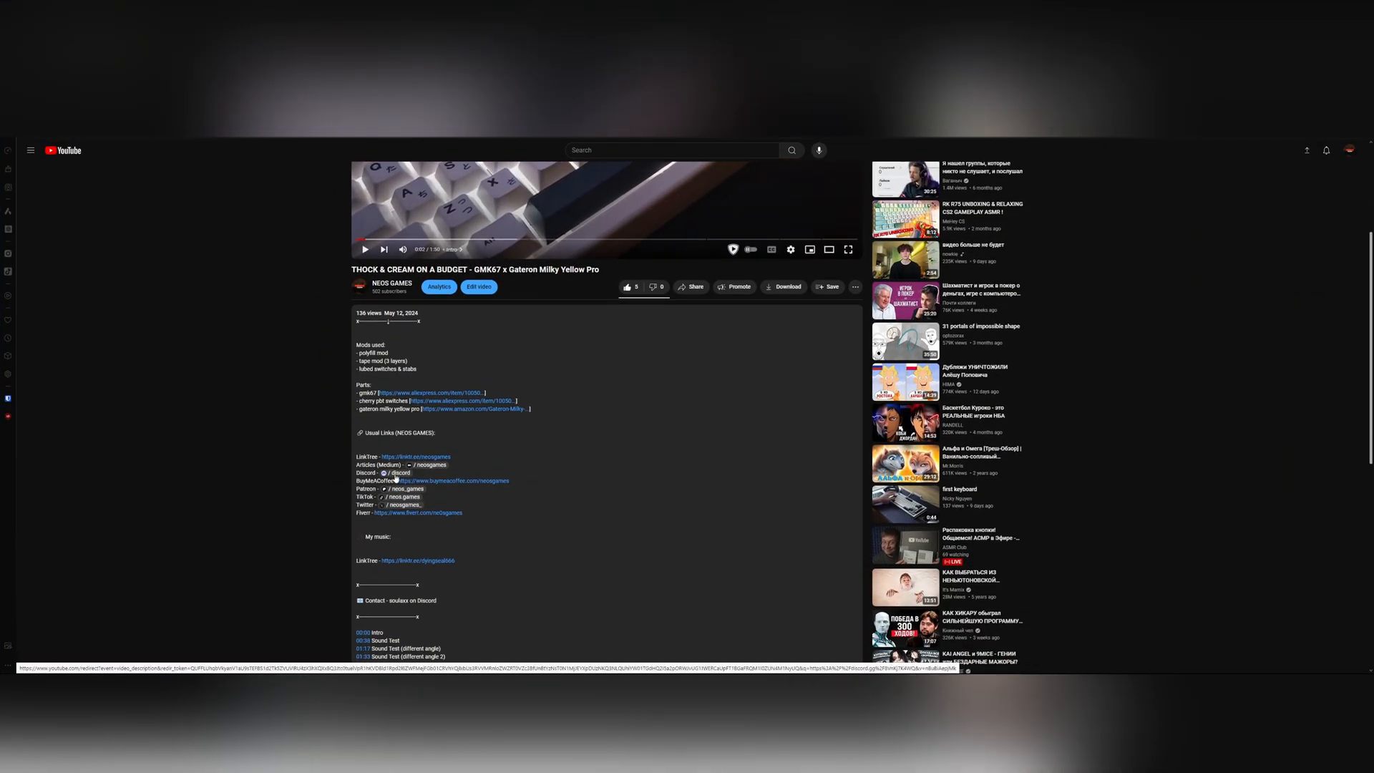
- Join Discord from the video description and find Maverick Pointy Cursors in #cursors-wallpapers
left_click(400, 472)
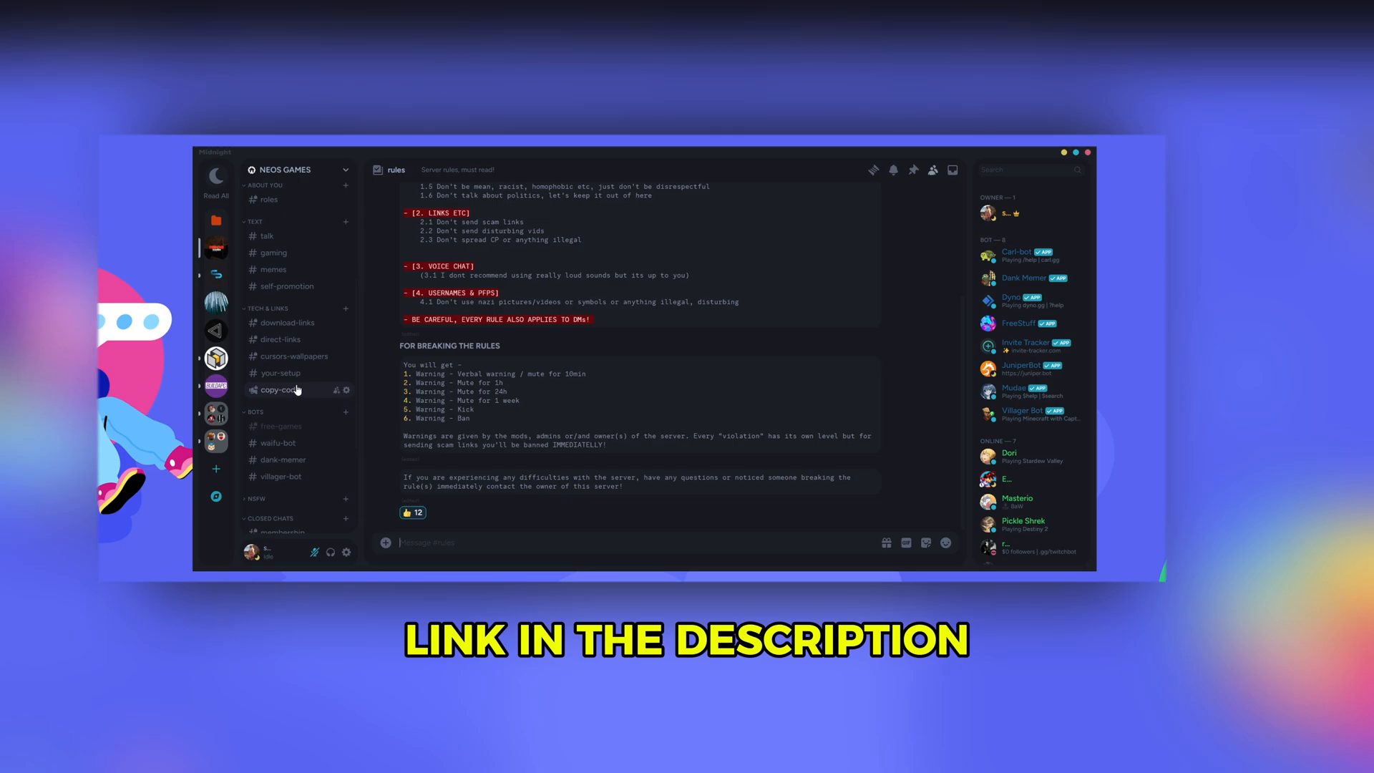
left_click(294, 356)
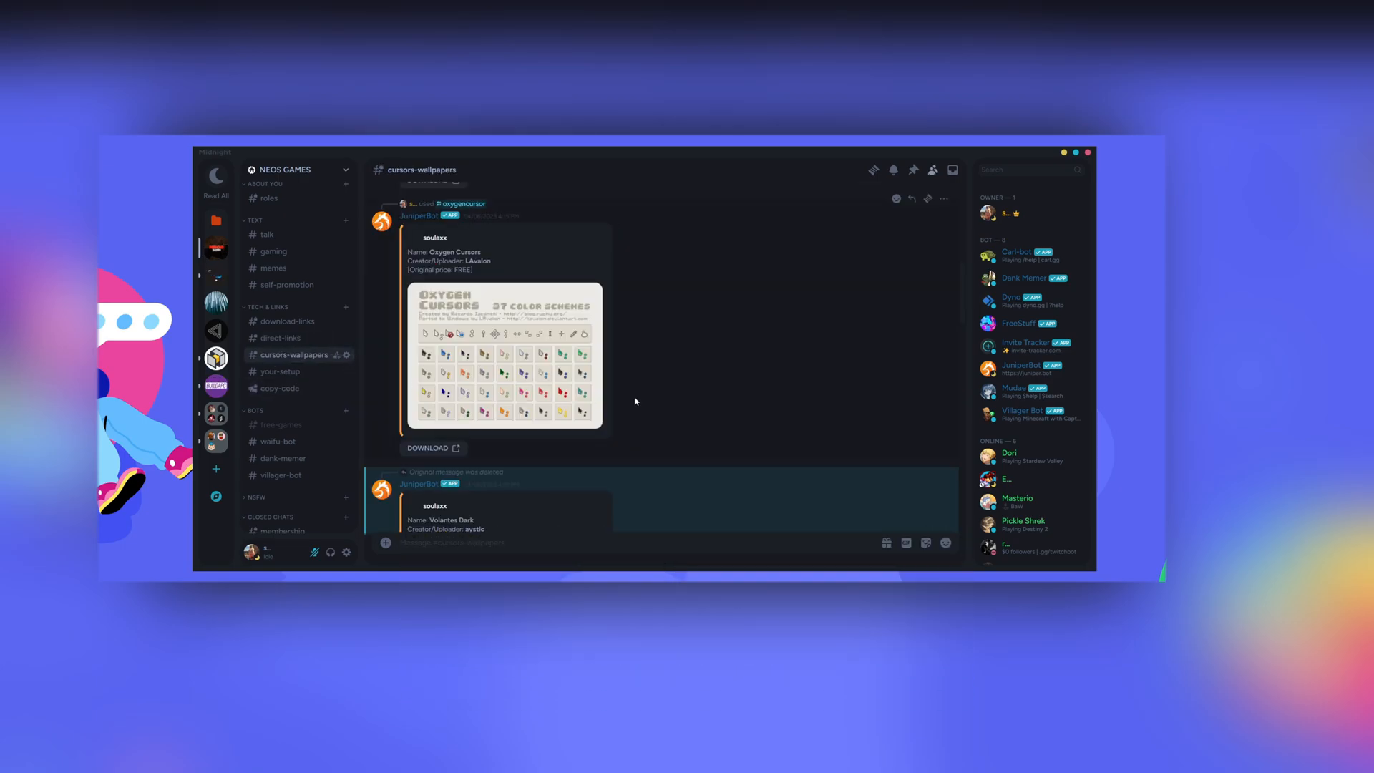
scroll("down", 3)
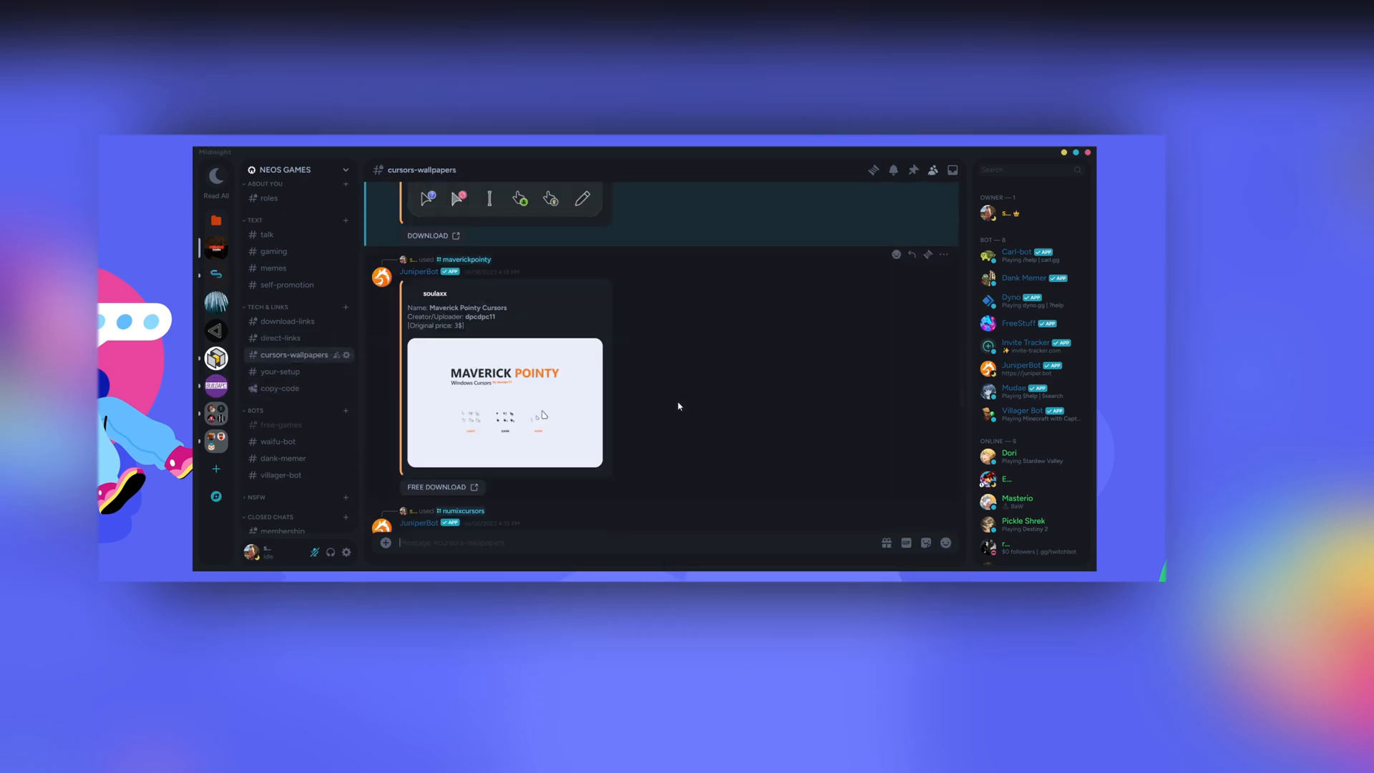
- Download maverick-pointy-cursors.7z via the Shrtfly link and ShareMods Create Download Link
left_click(437, 487)
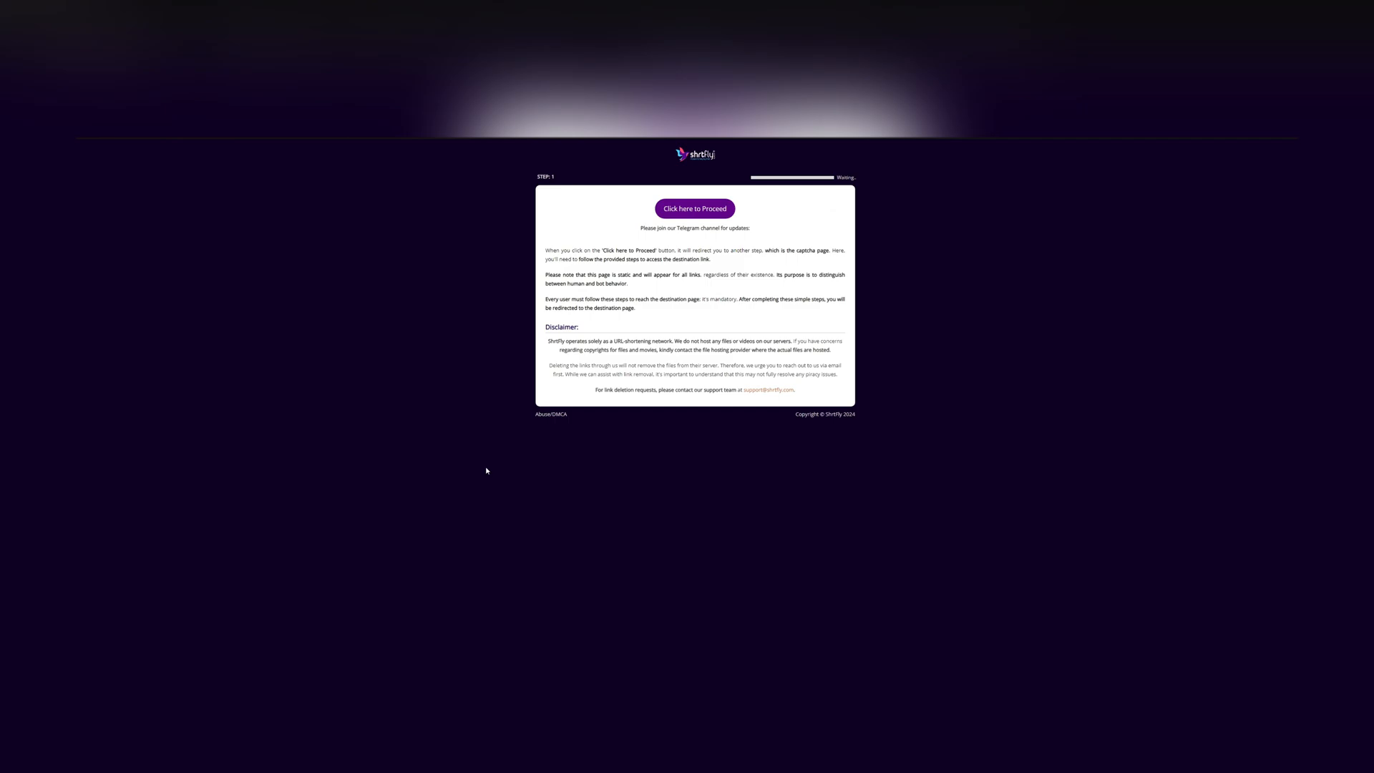
left_click(694, 208)
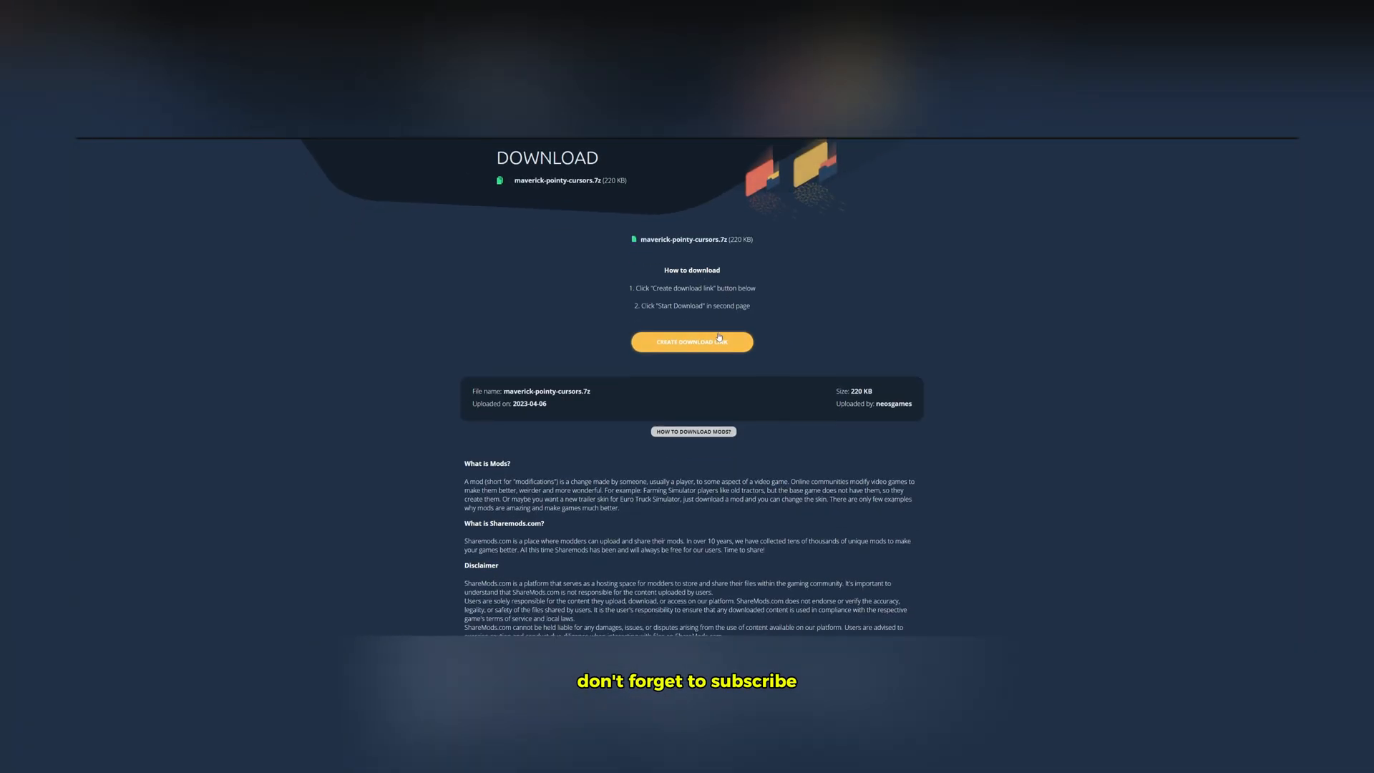
left_click(691, 342)
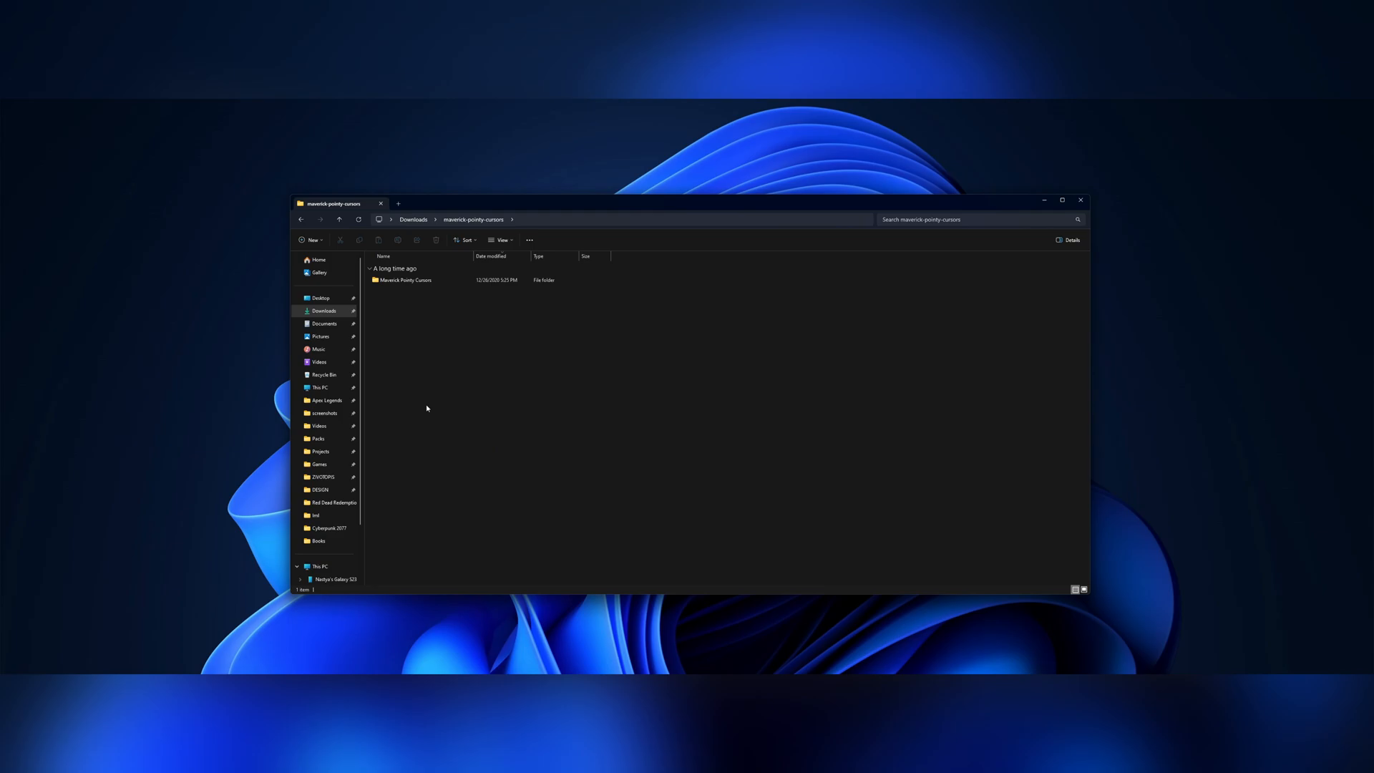
- Open the Maverick Pointy Dark folder and install its install.inf
double_click(406, 280)
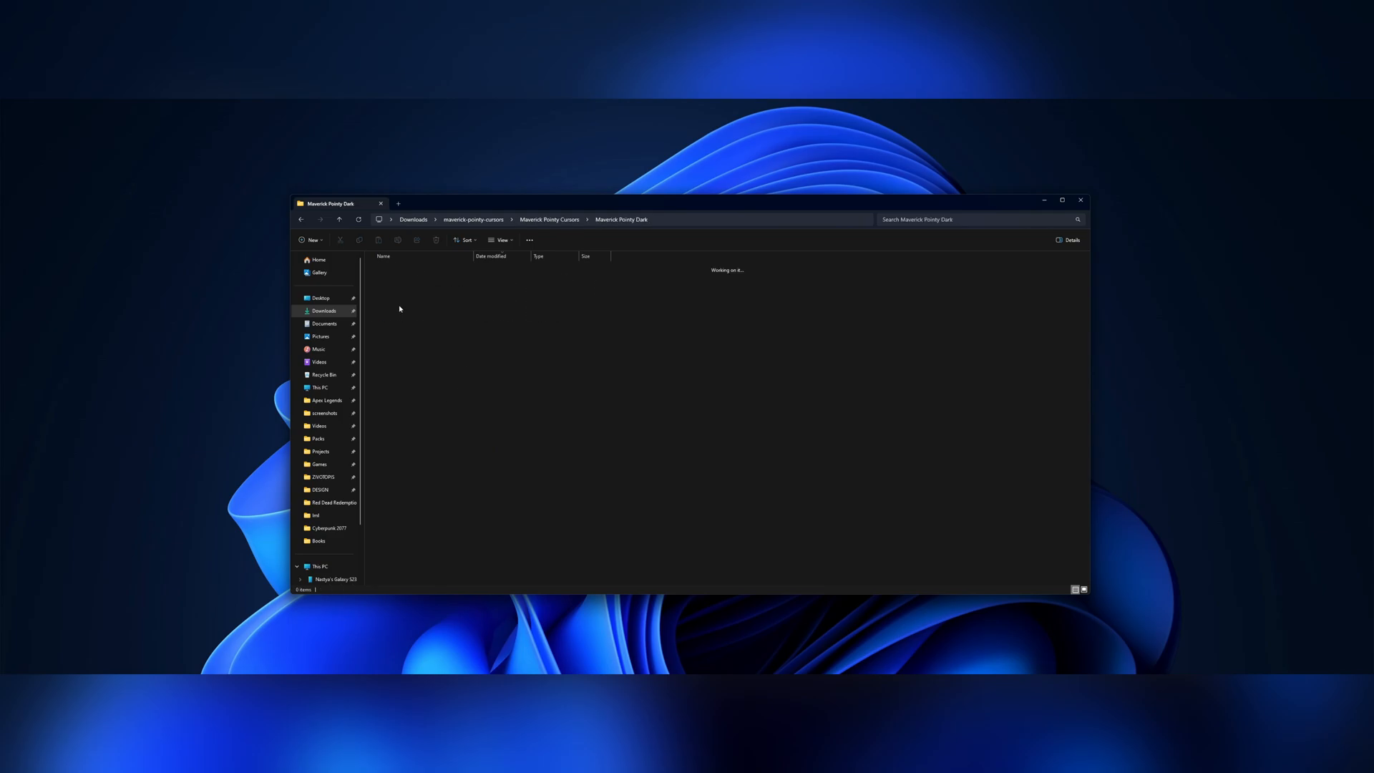
right_click(385, 280)
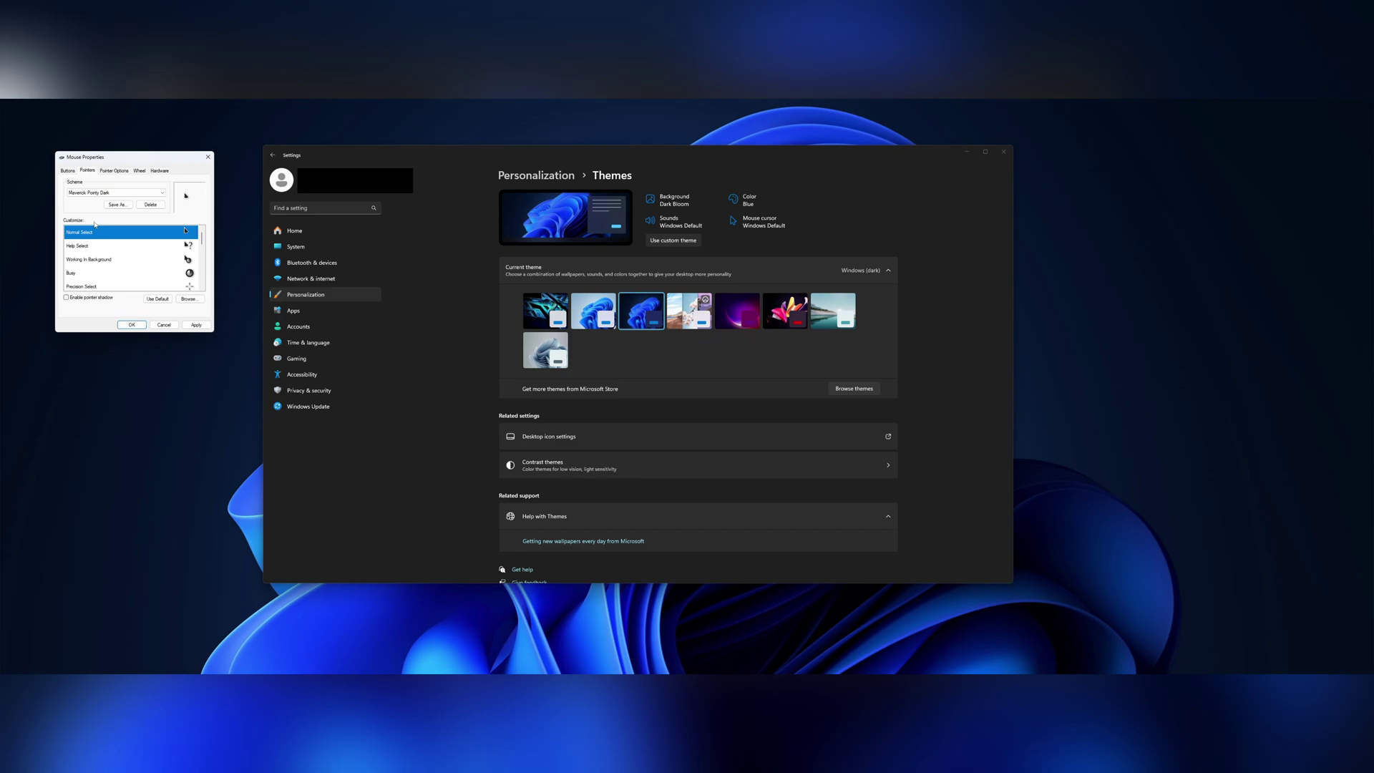
- Apply the Maverick Pointy Dark pointer scheme, confirming Replace Scheme
left_click(195, 325)
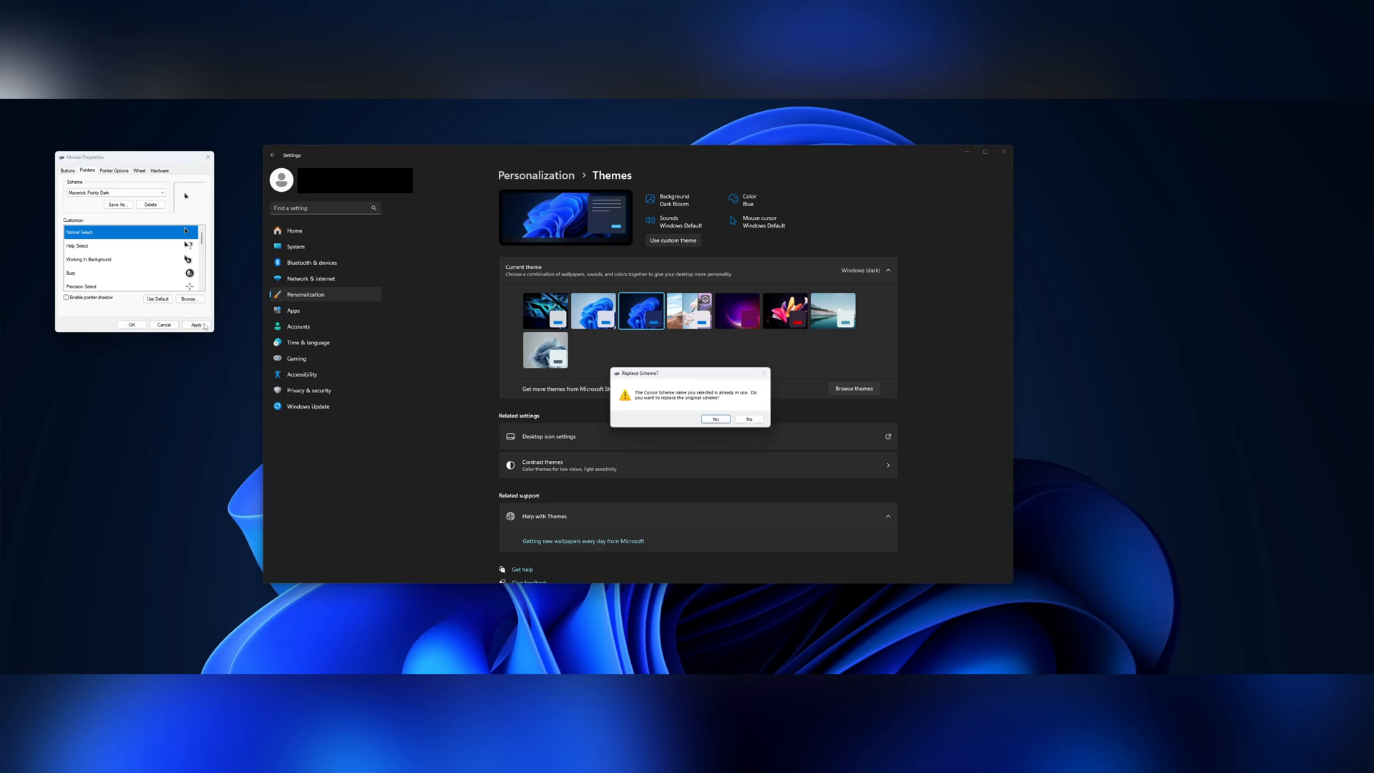
left_click(715, 419)
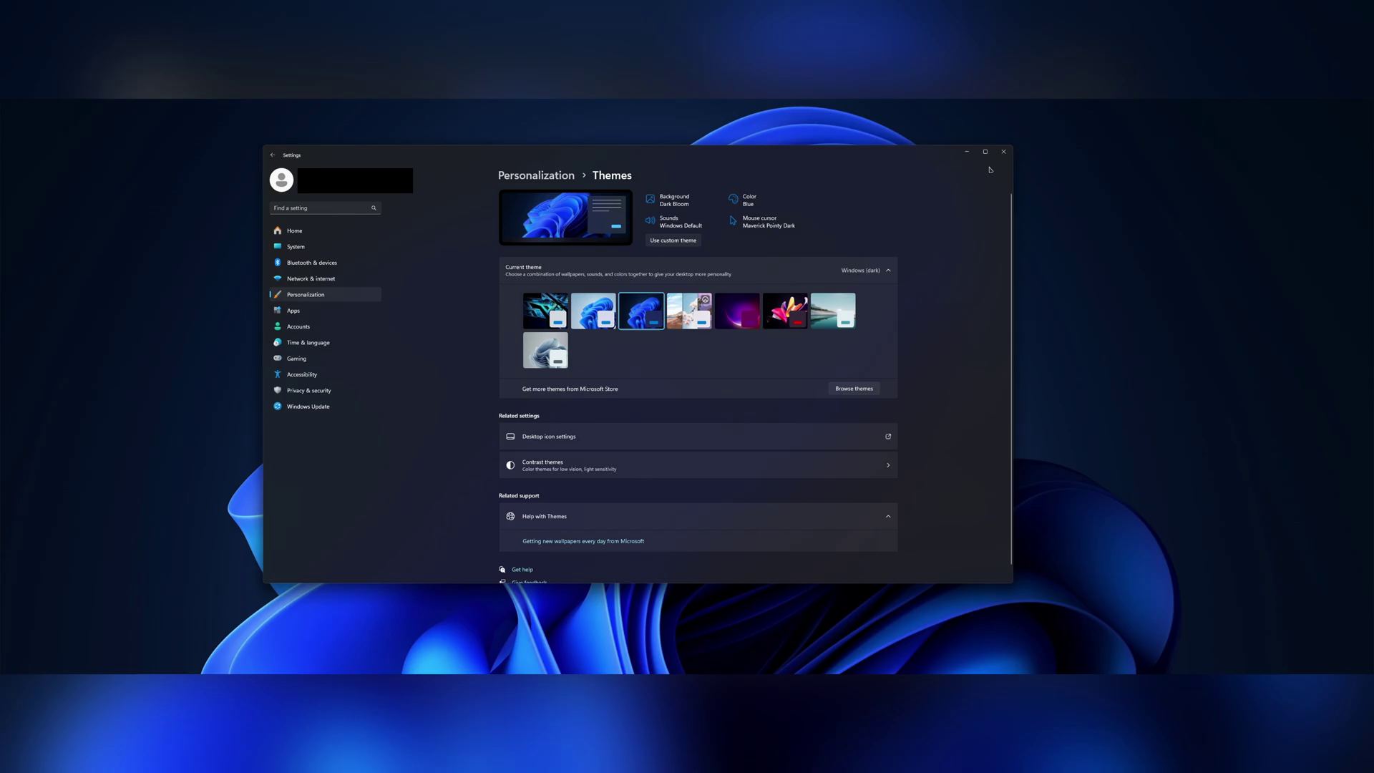
- Close Themes settings, start Start11's 30-day trial and choose a center-aligned taskbar
left_click(967, 152)
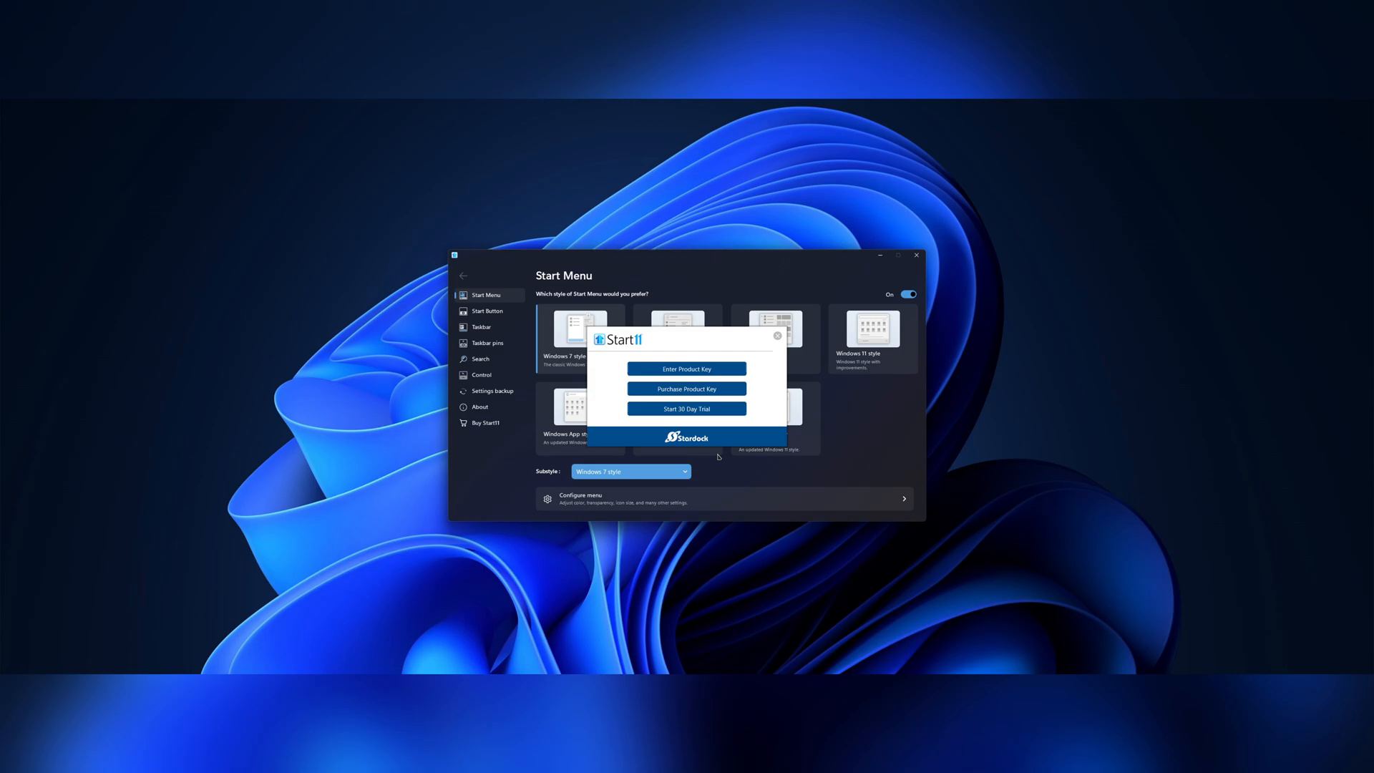
mouse_move(809, 395)
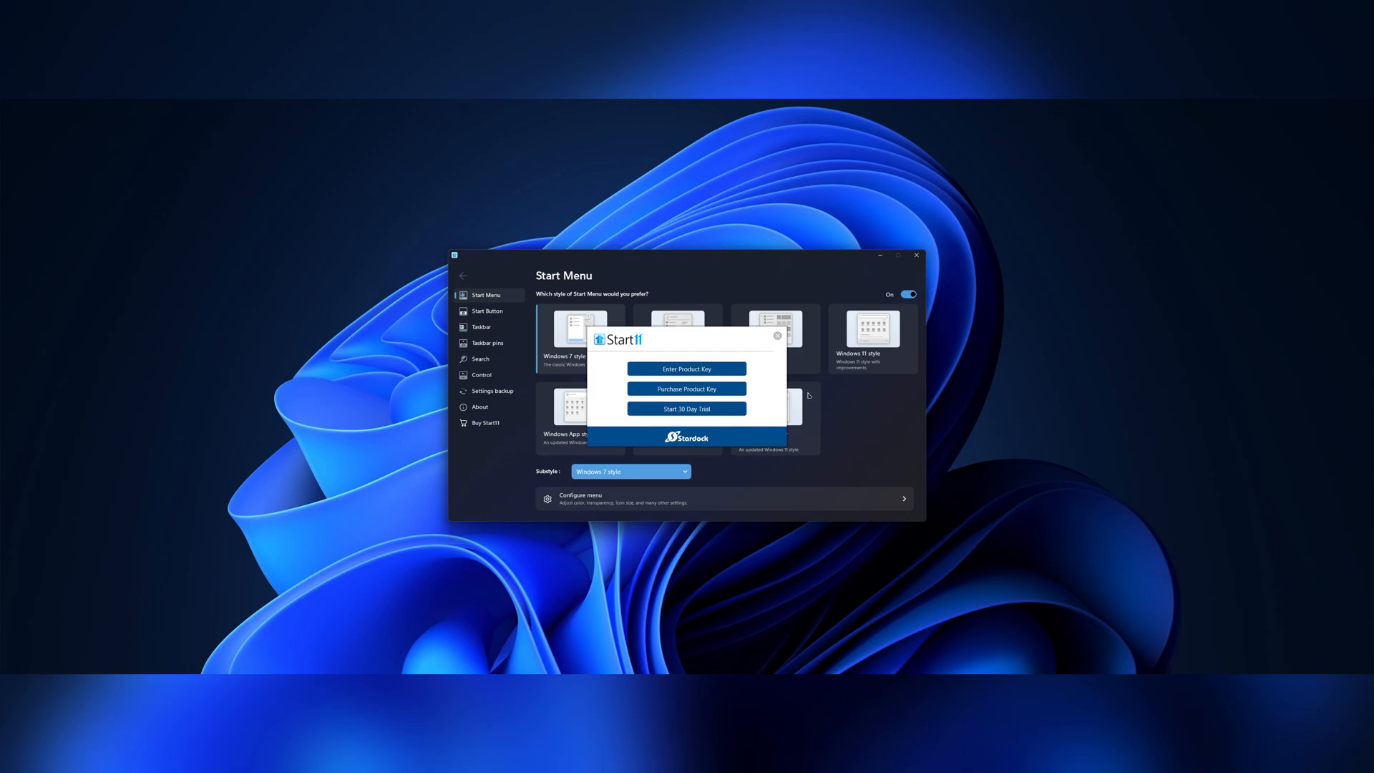
left_click(686, 409)
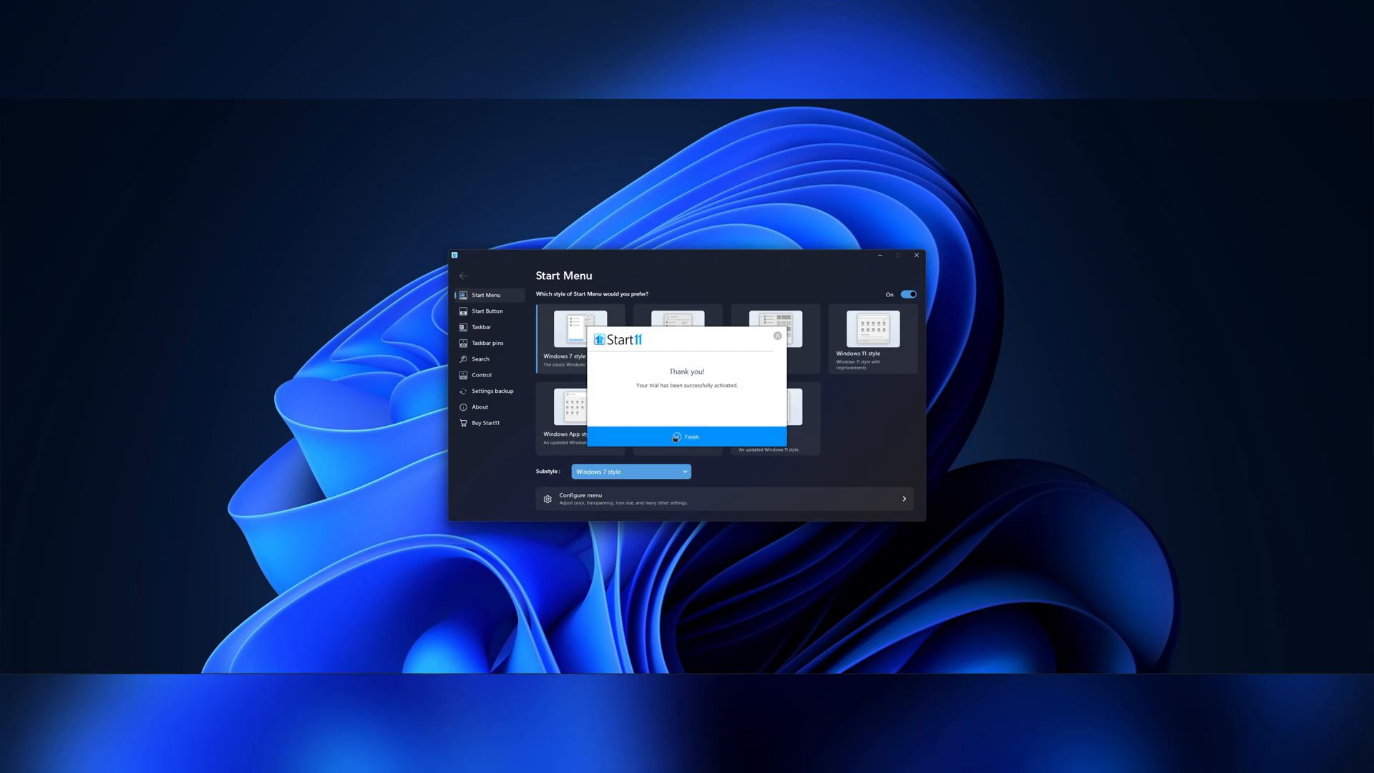
left_click(687, 436)
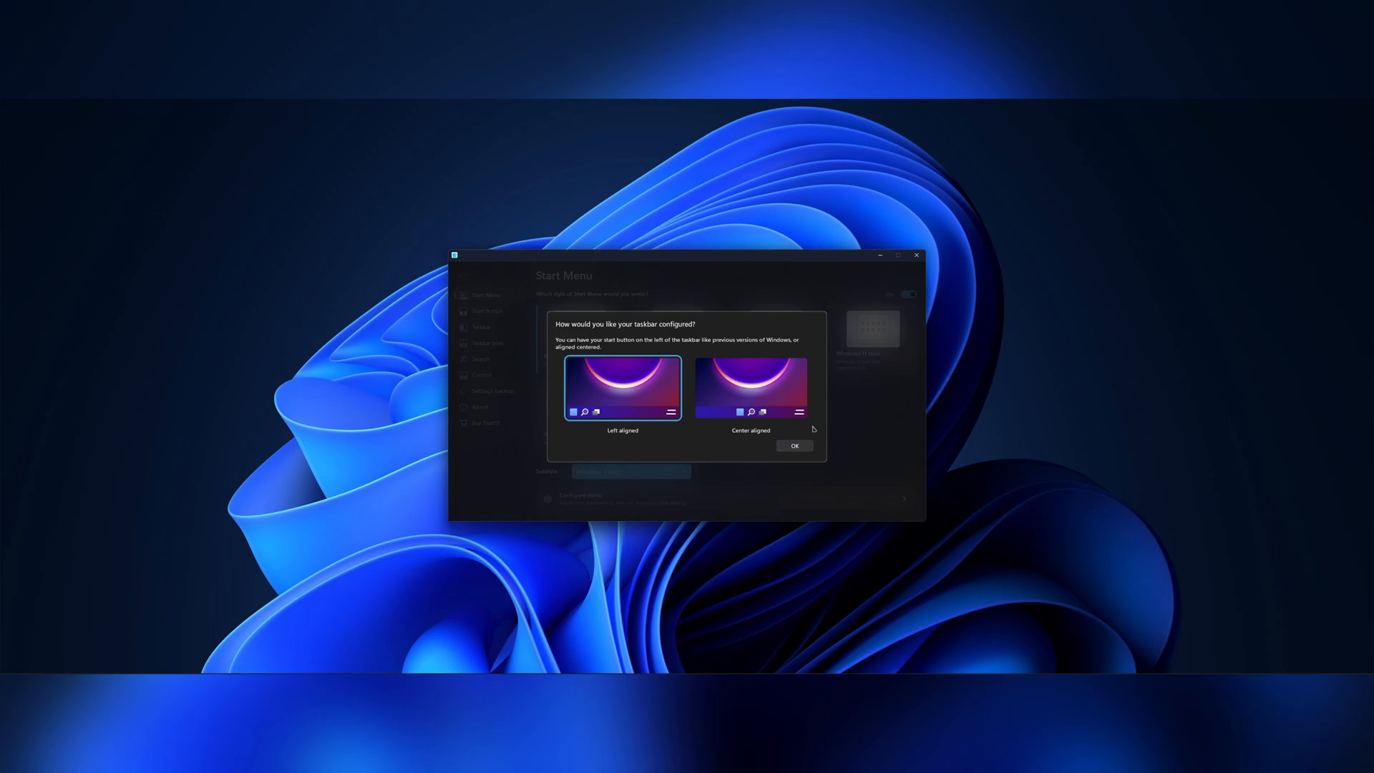
left_click(750, 387)
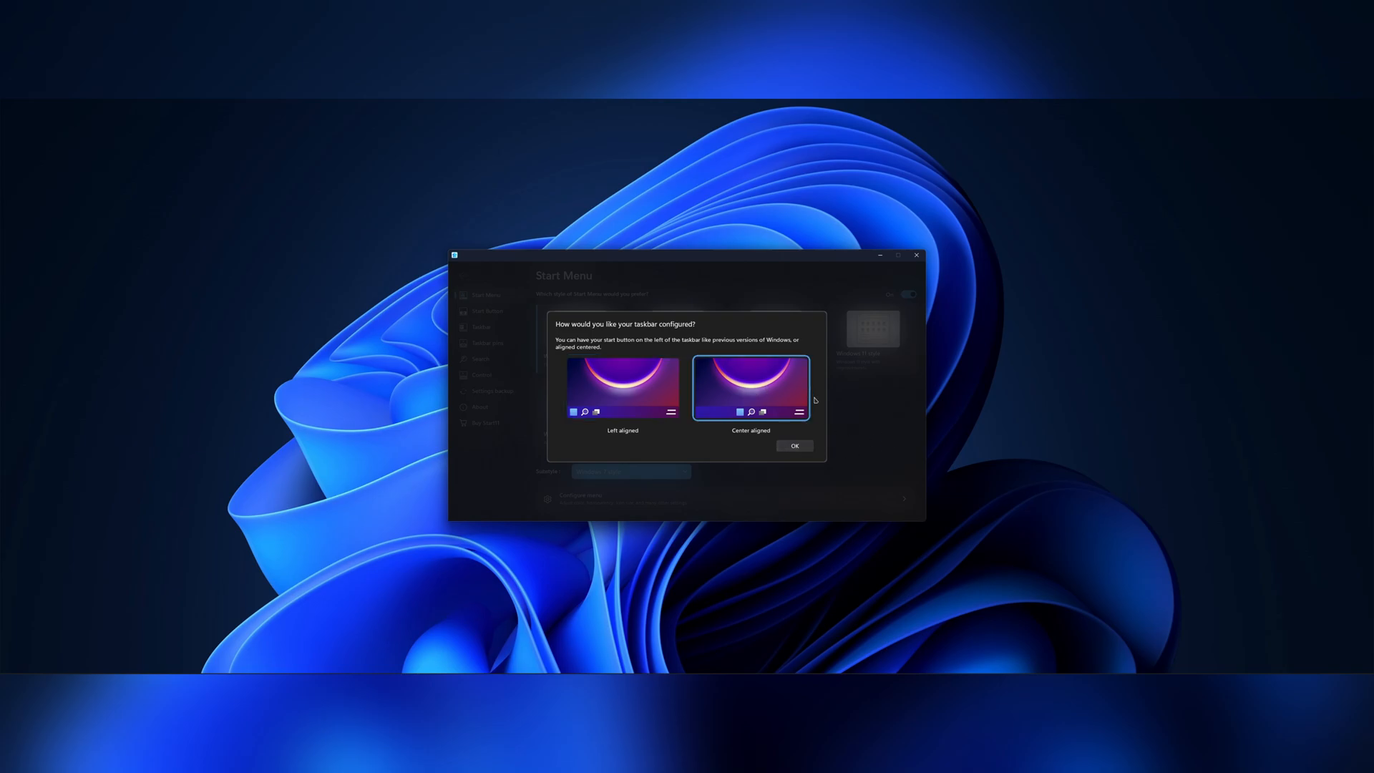
left_click(794, 446)
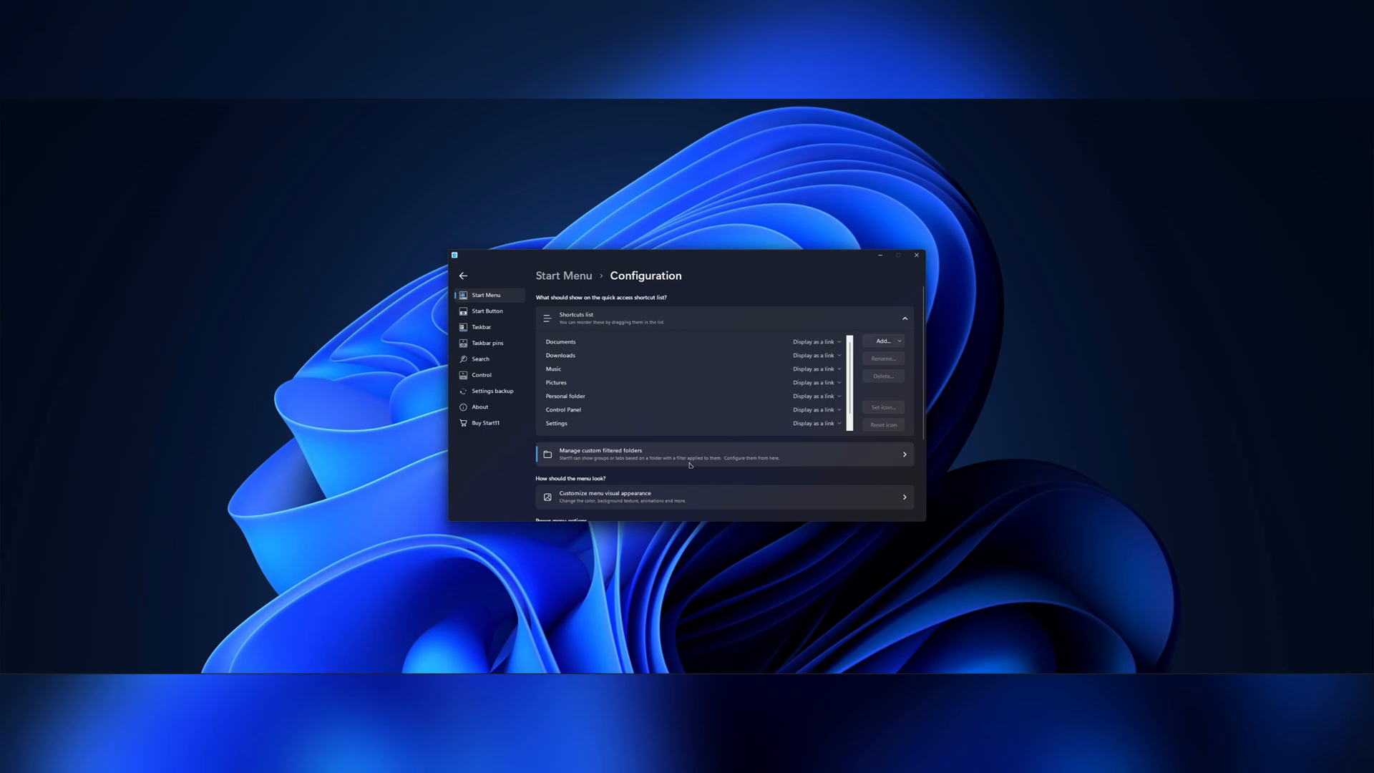
- View the menu visual appearance, then switch off Start11's recently added apps option
left_click(723, 497)
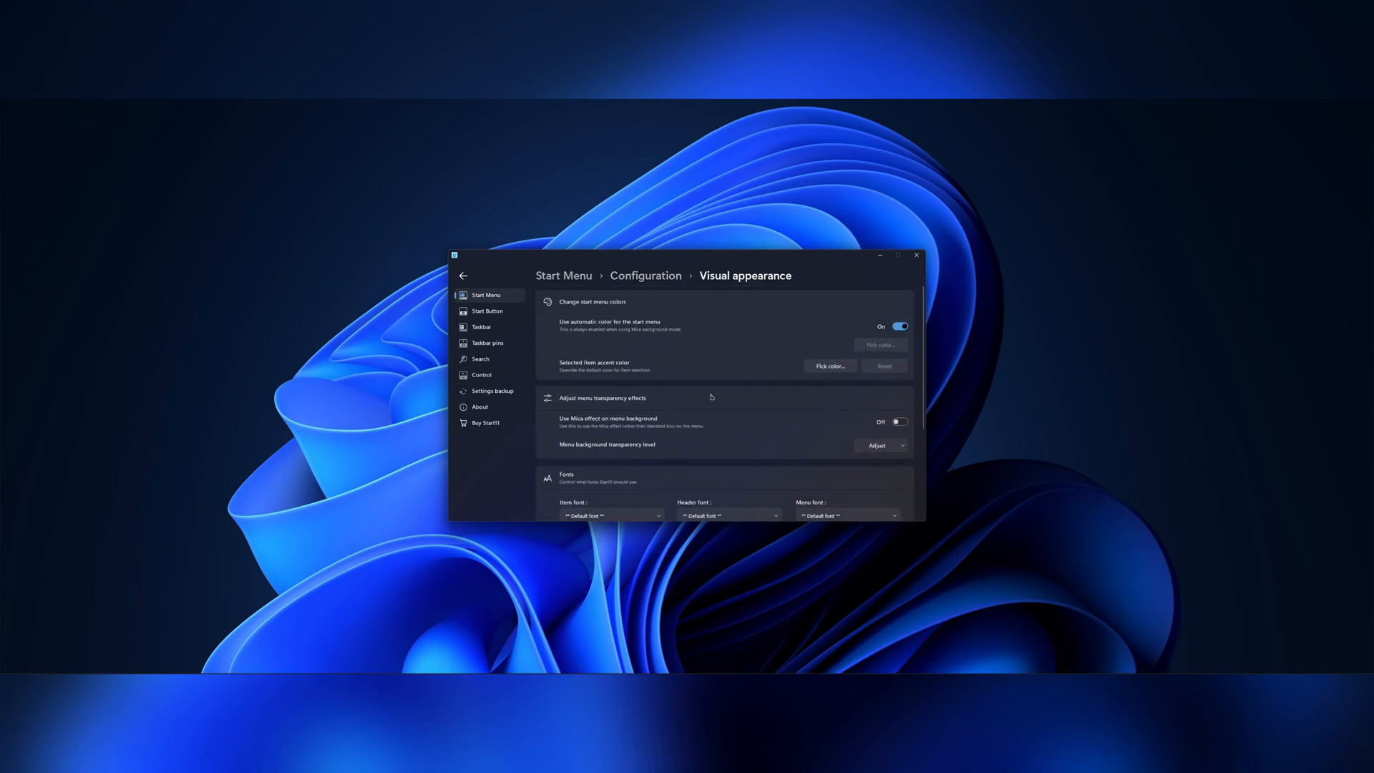
scroll("down", 3)
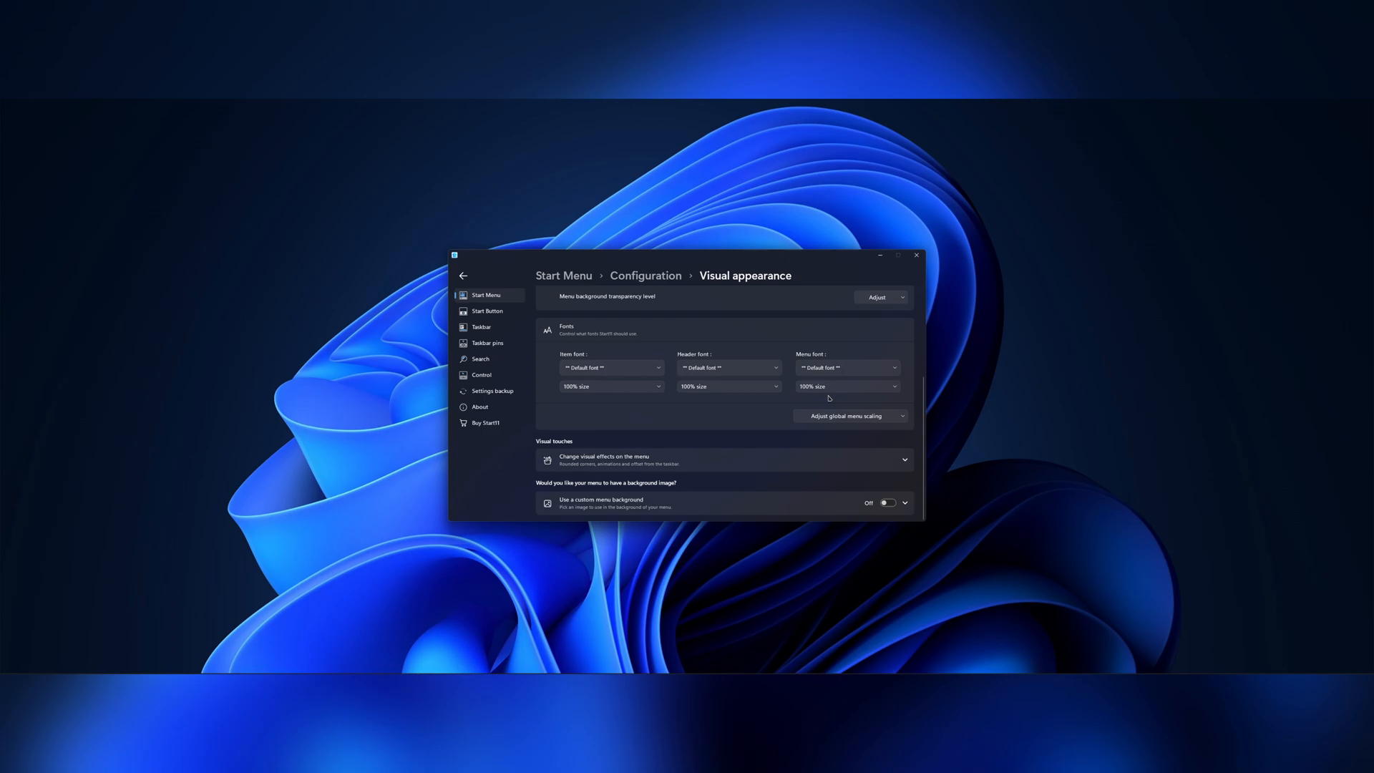
left_click(723, 460)
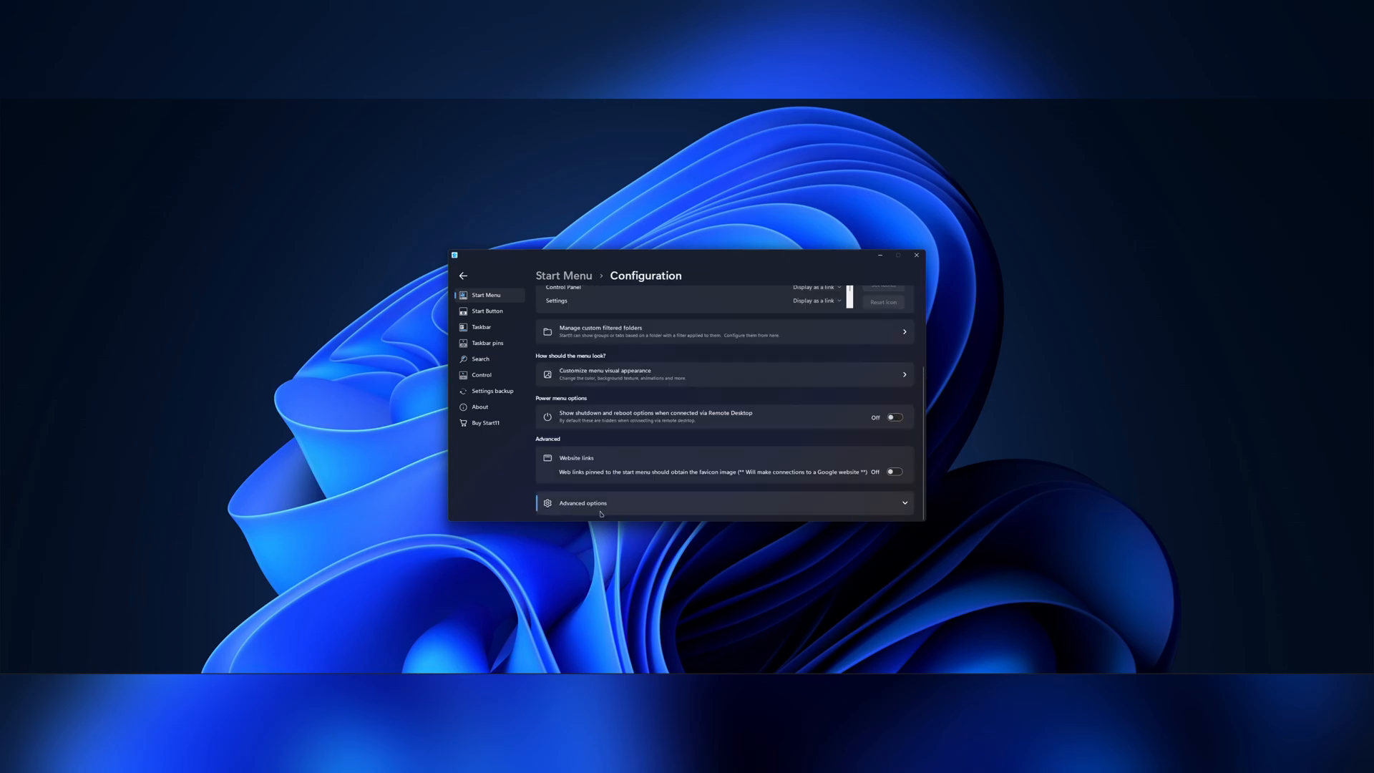
left_click(583, 503)
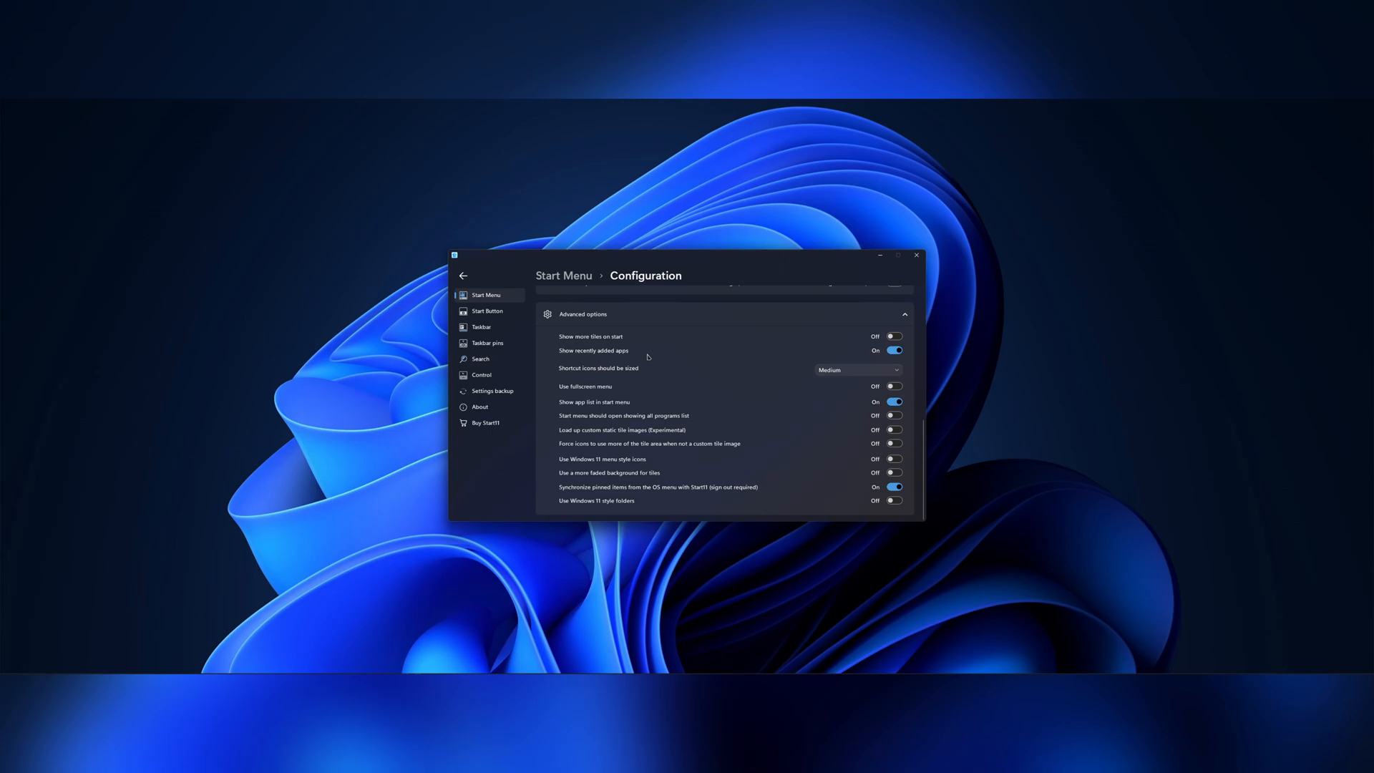
left_click(893, 350)
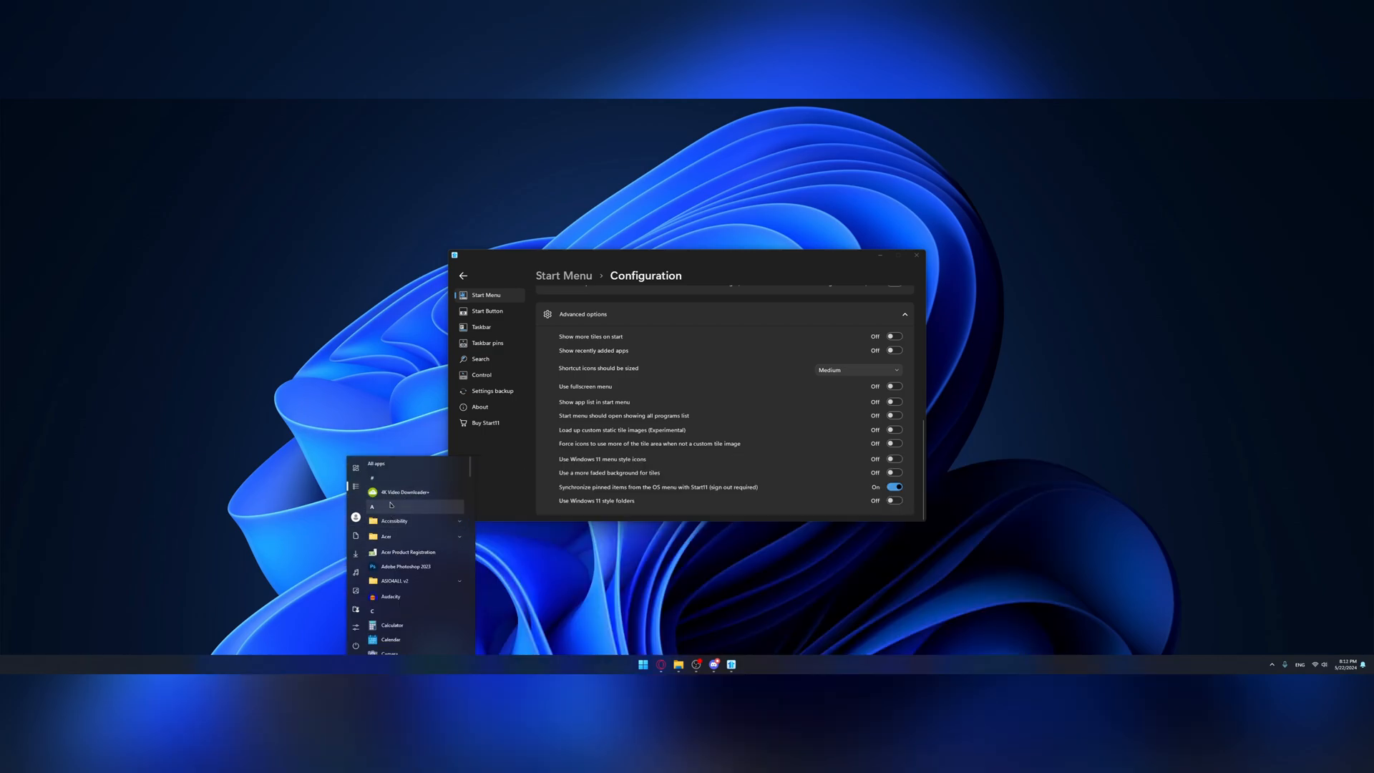
- Pin Adobe Photoshop 2023 as a tile with a custom image and hidden caption
scroll("down", 3)
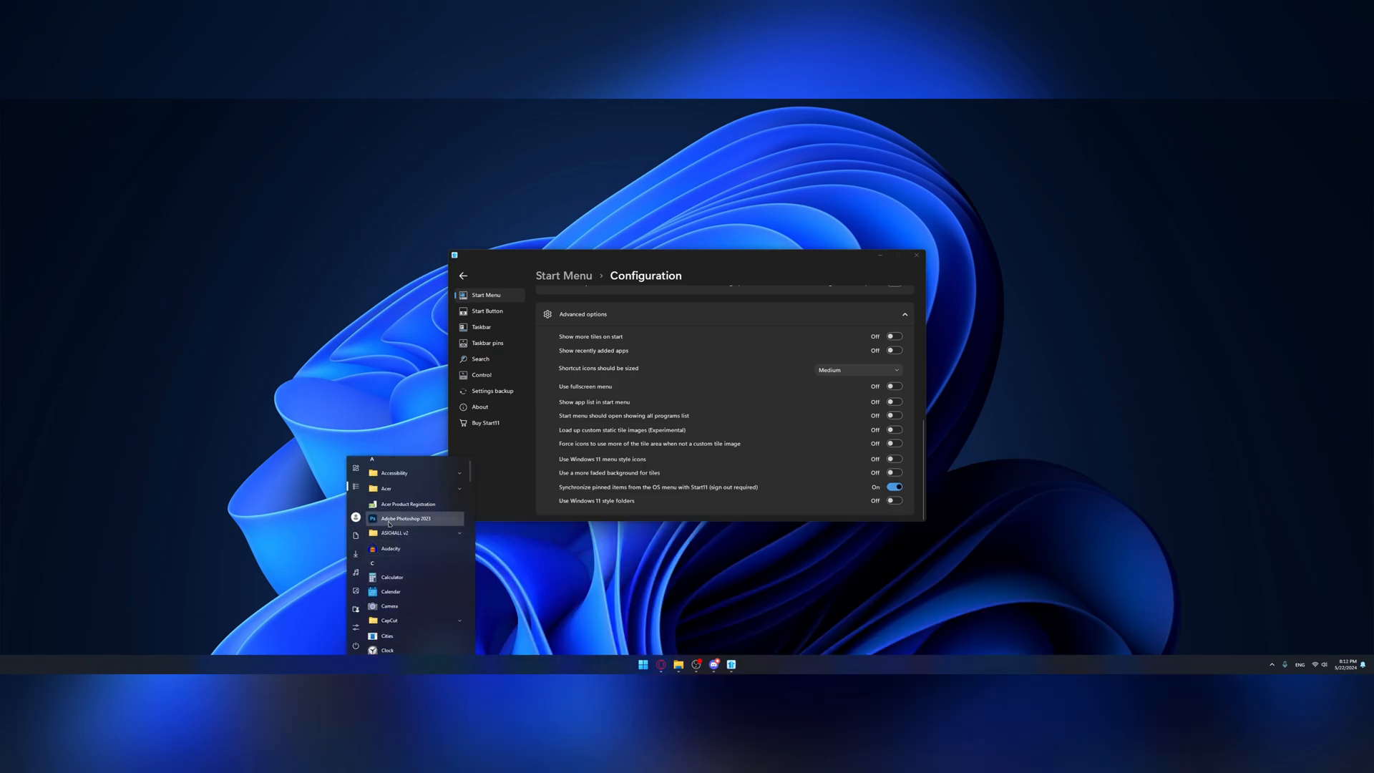
right_click(405, 519)
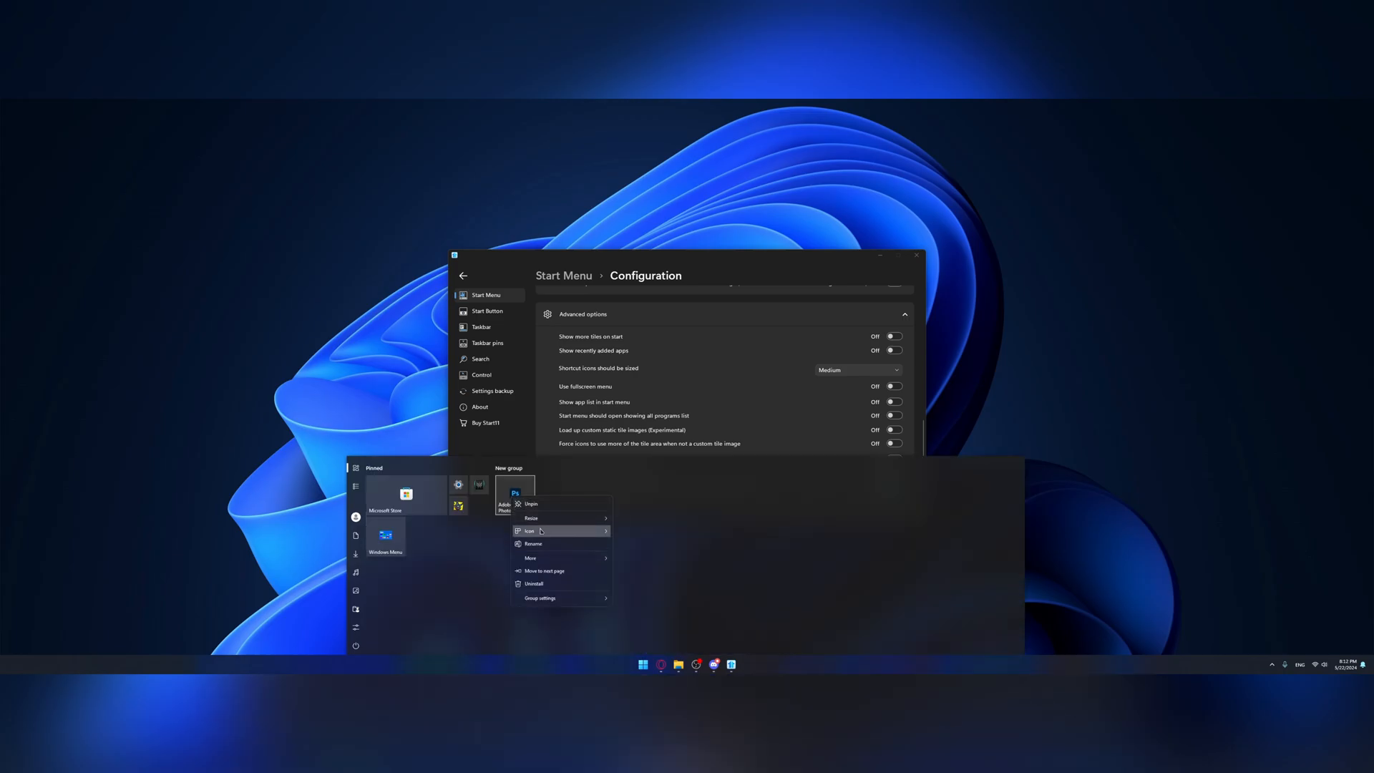
left_click(529, 530)
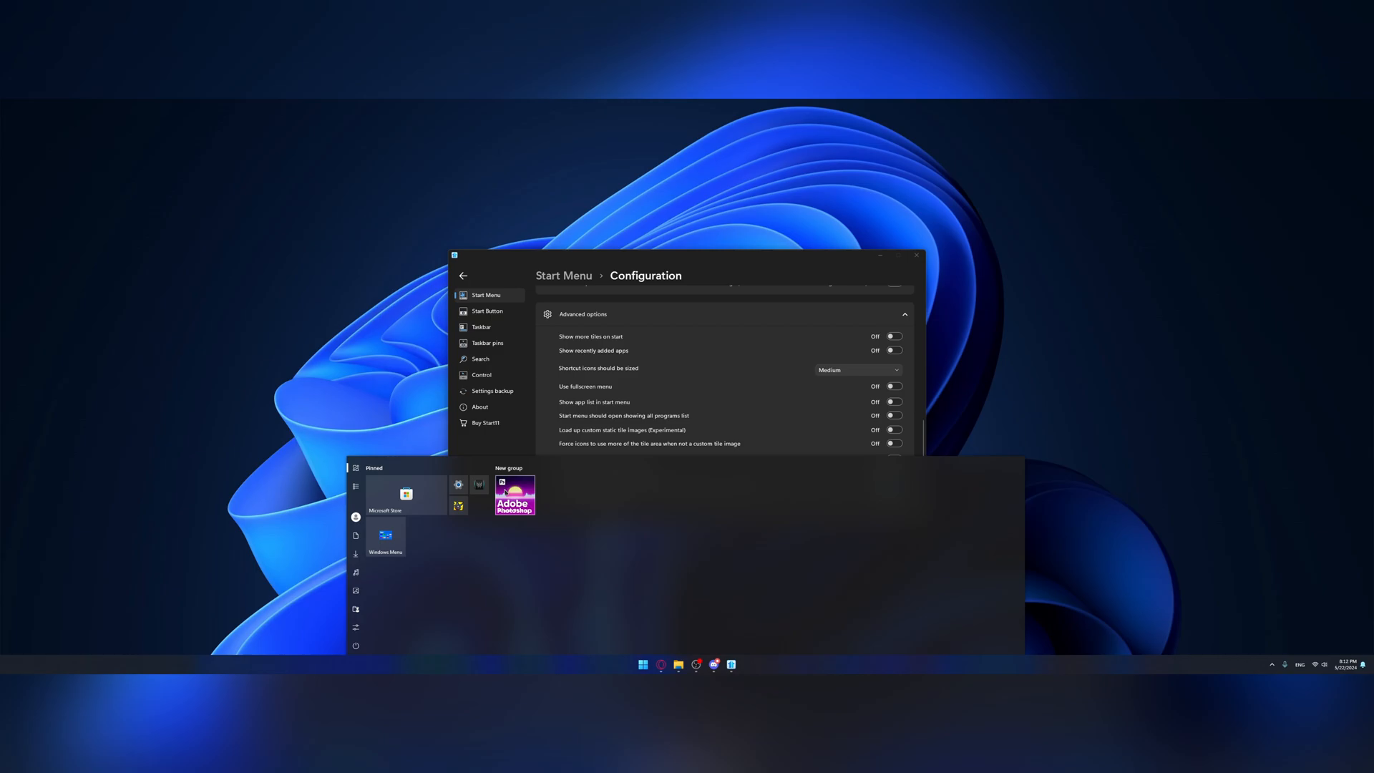
right_click(513, 495)
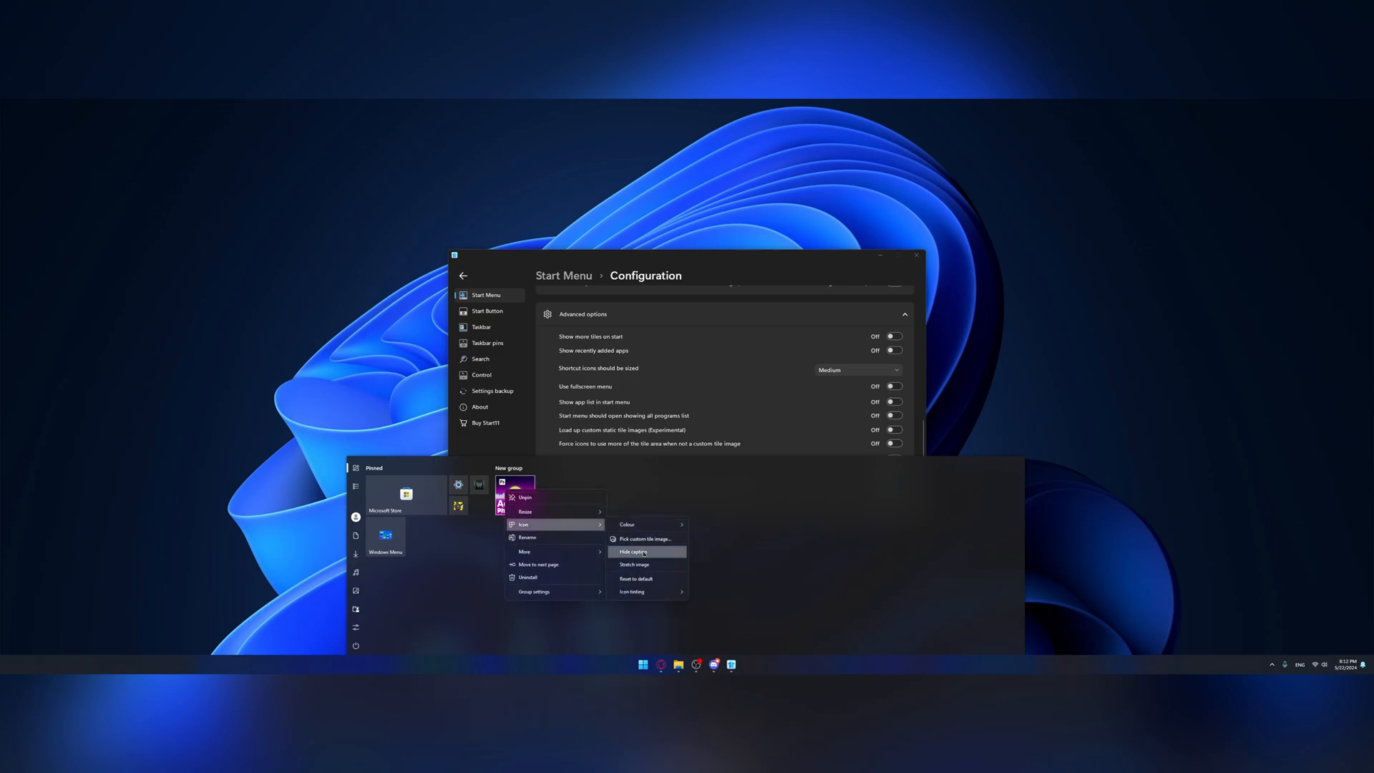
left_click(637, 551)
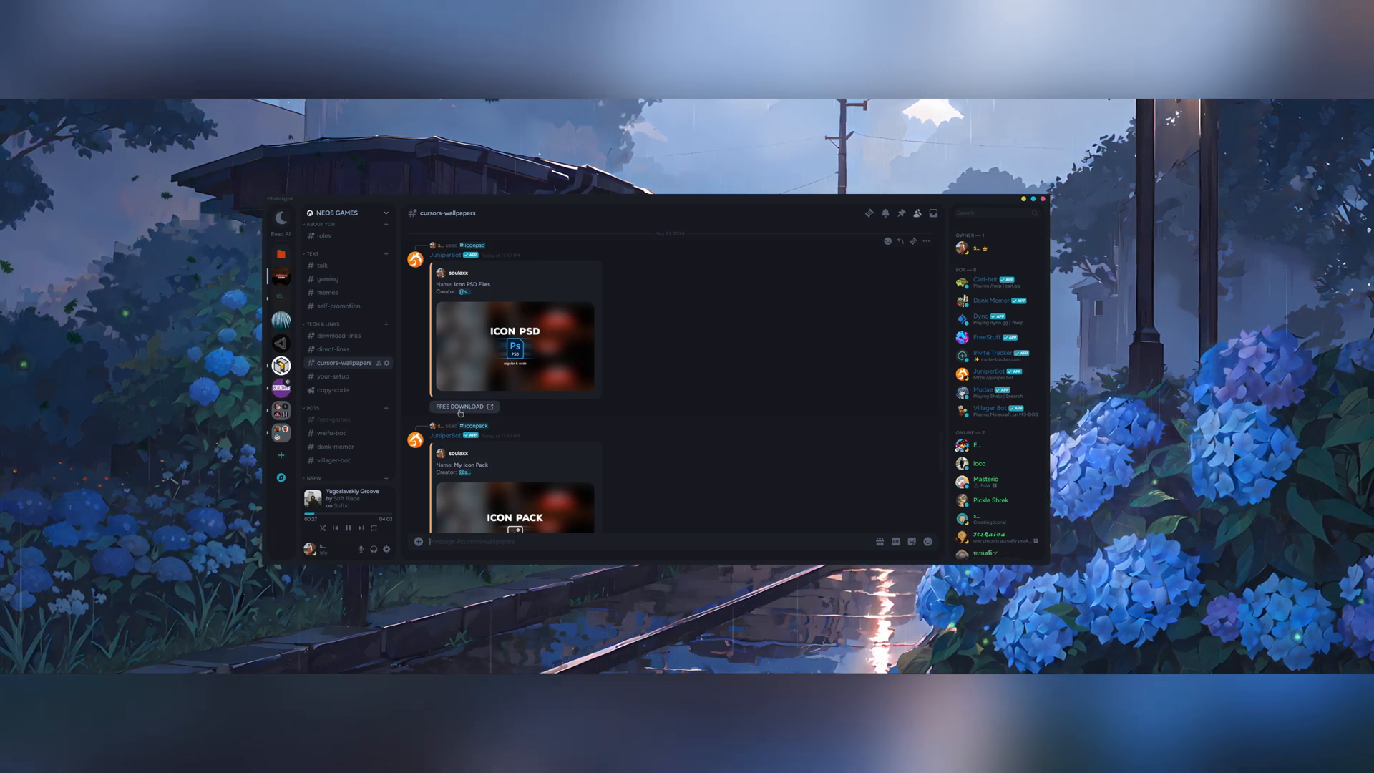
- Scroll to the Icon PSD Files post and follow its FREE DOWNLOAD link
scroll("down", 3)
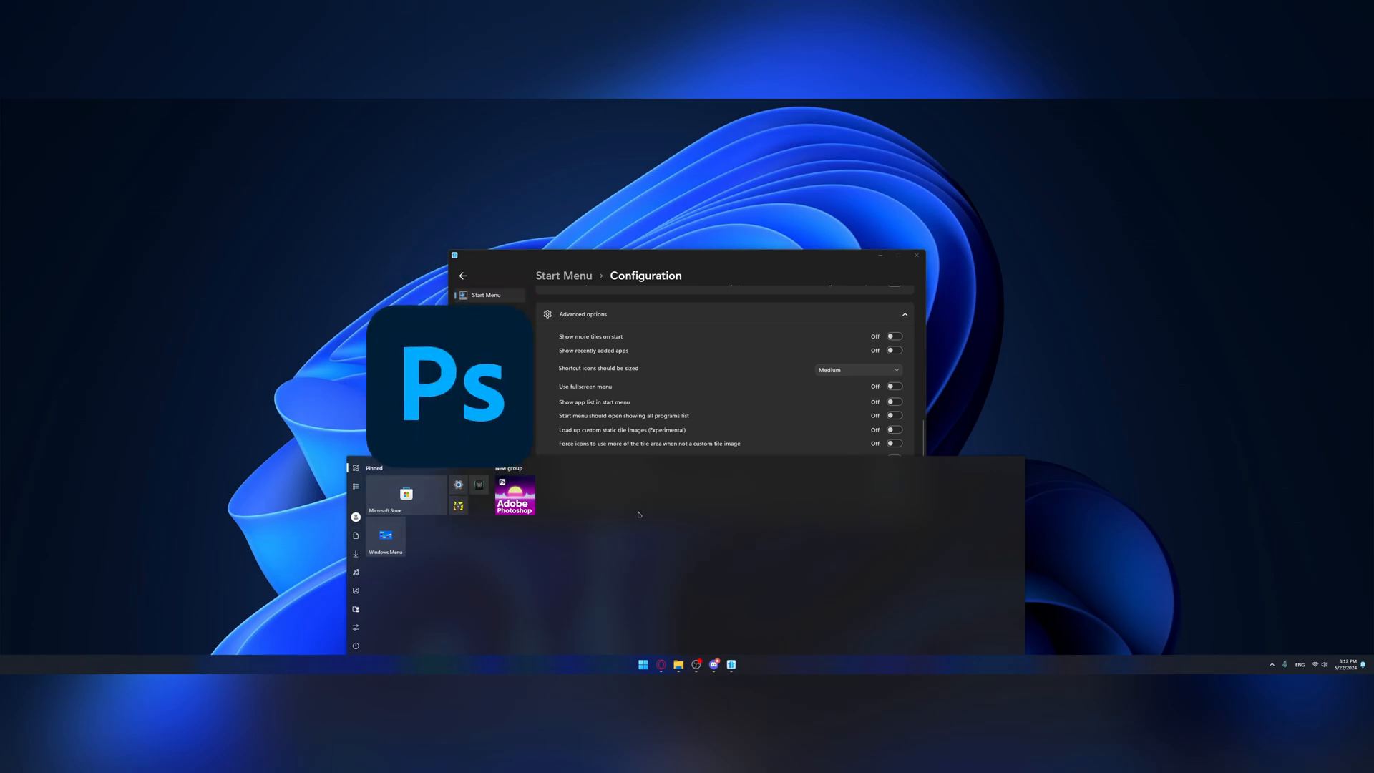
left_click(515, 496)
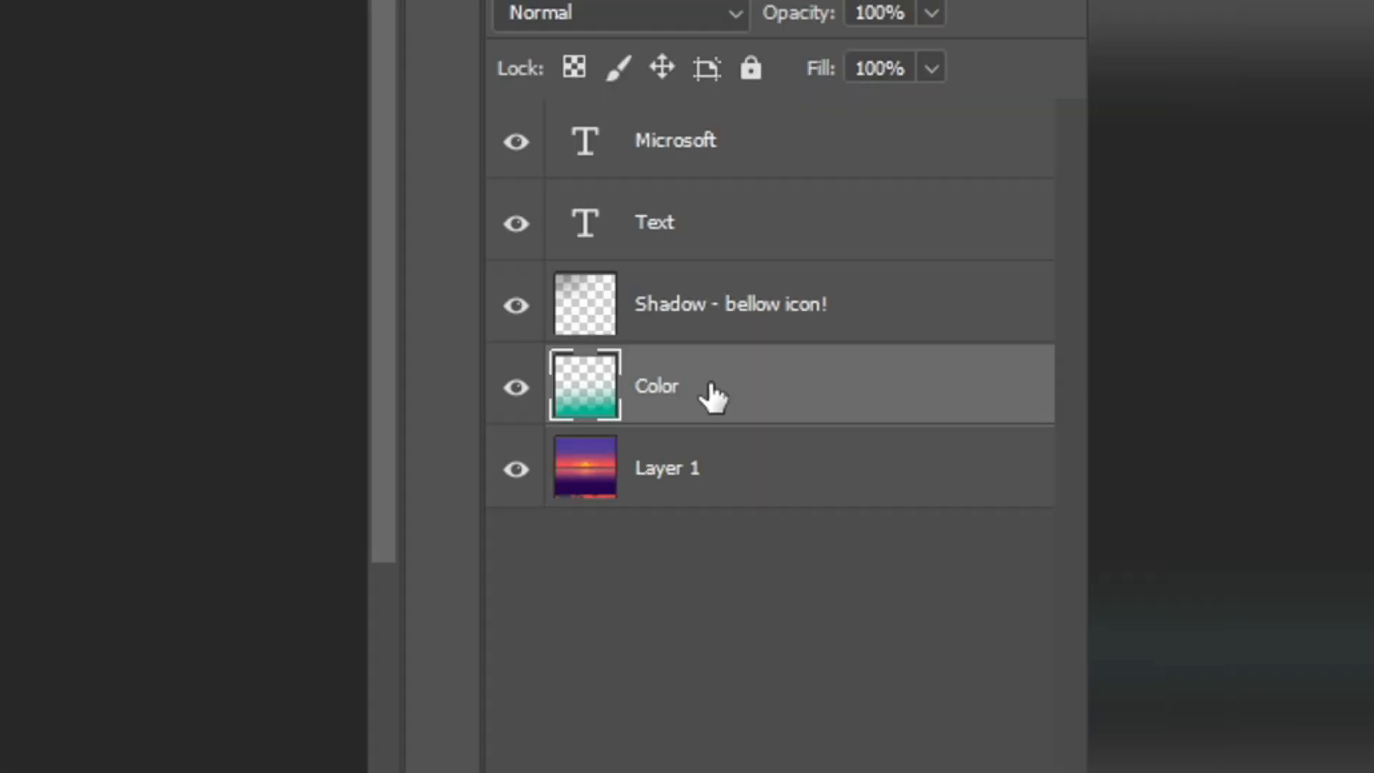
- Adjust the tile template's Color layer with Hue/Saturation (Ctrl+U)
key("ctrl+u")
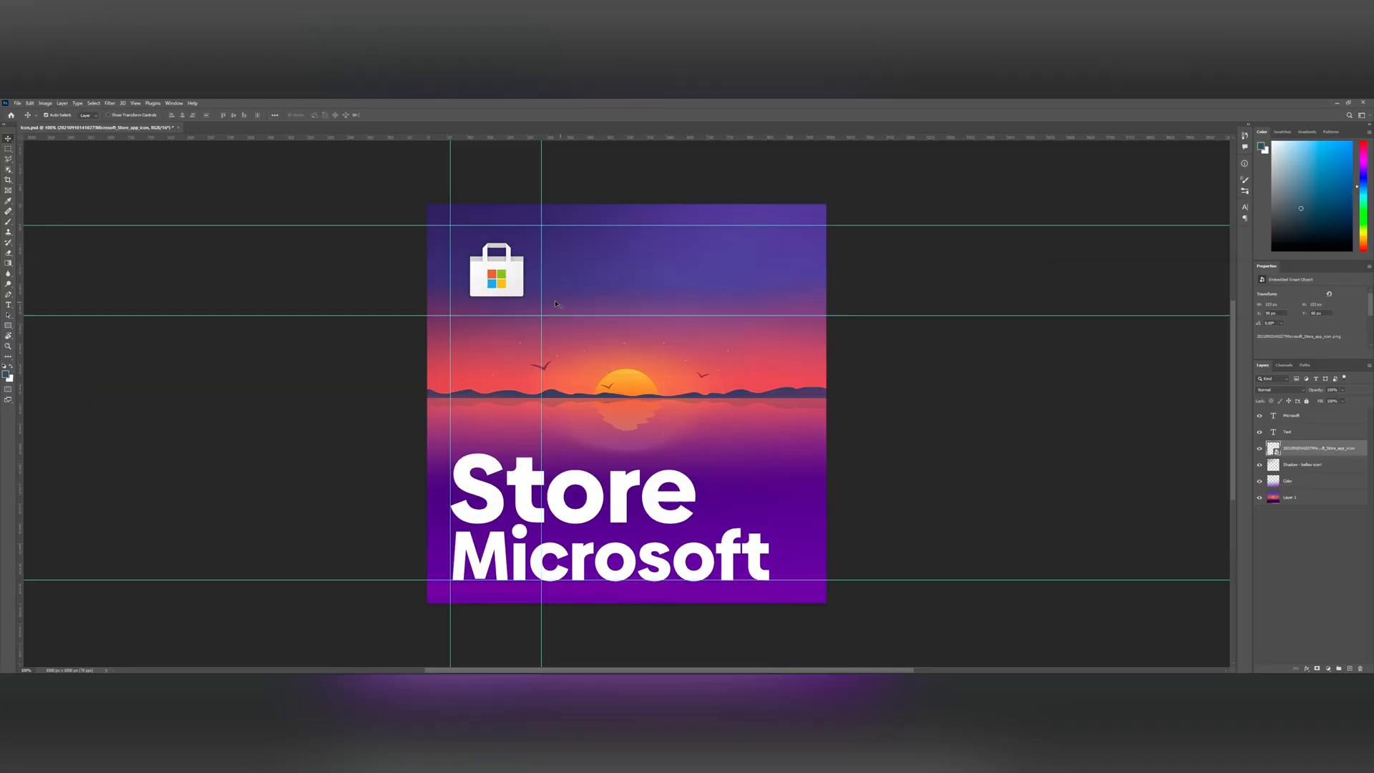
- Bring up the context menu for the Microsoft Store tile in the Start menu
left_click(634, 665)
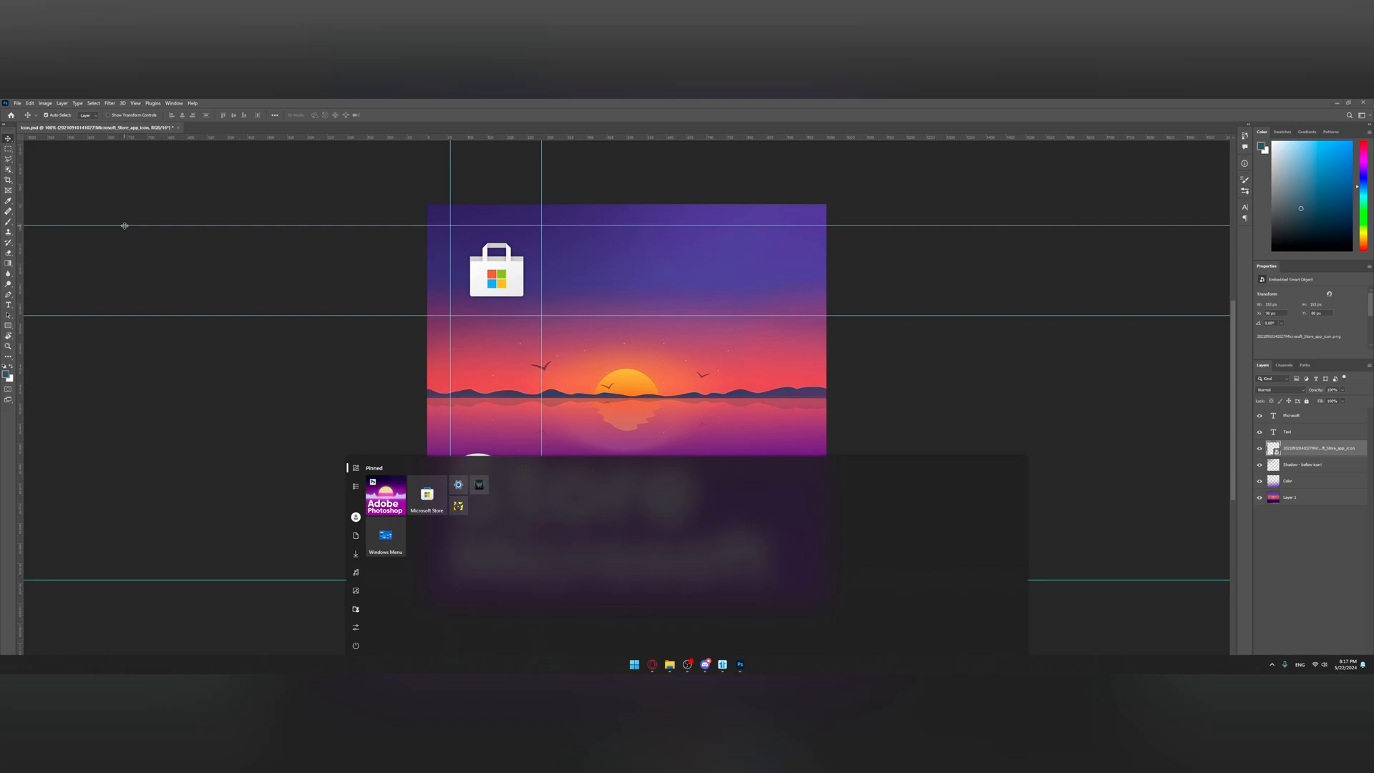
right_click(427, 494)
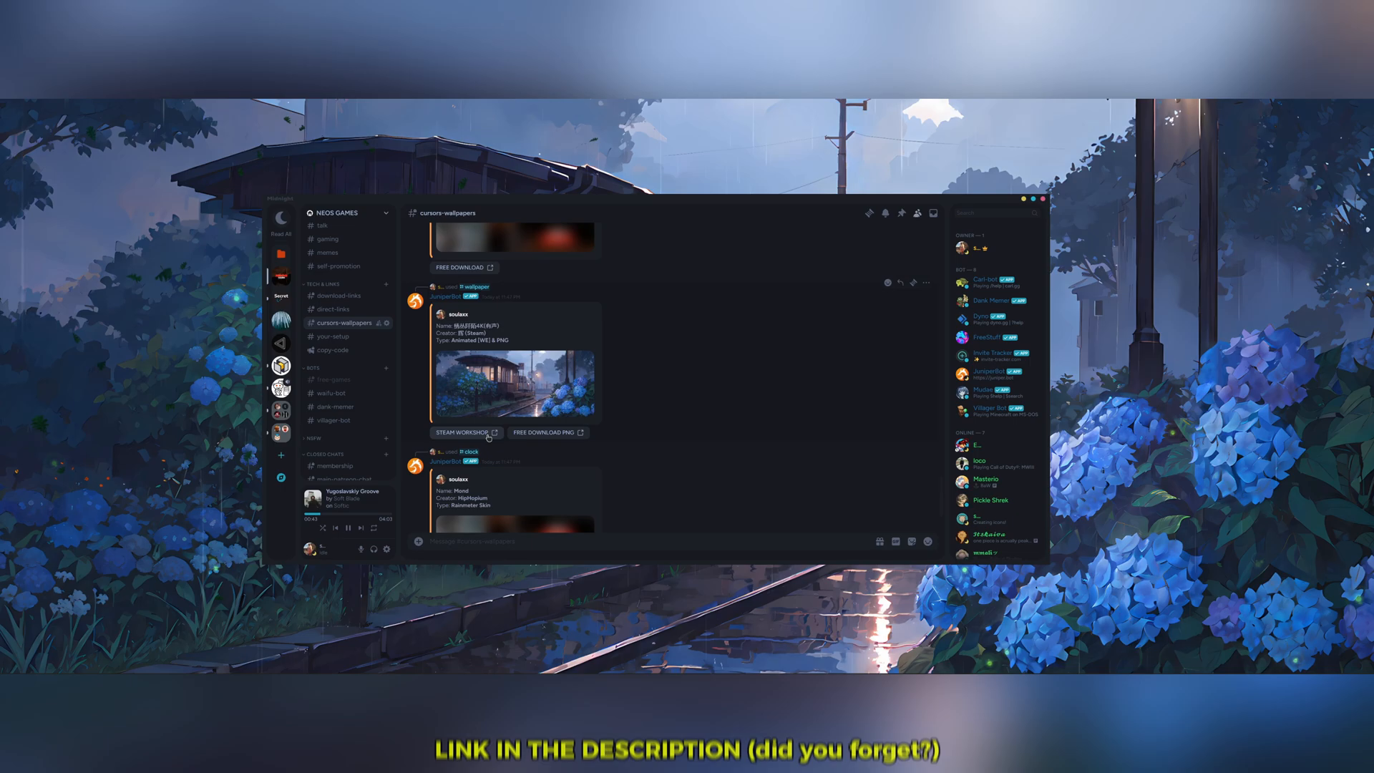
- Follow the Steam Workshop link for the animated rainy hydrangea wallpaper
left_click(464, 433)
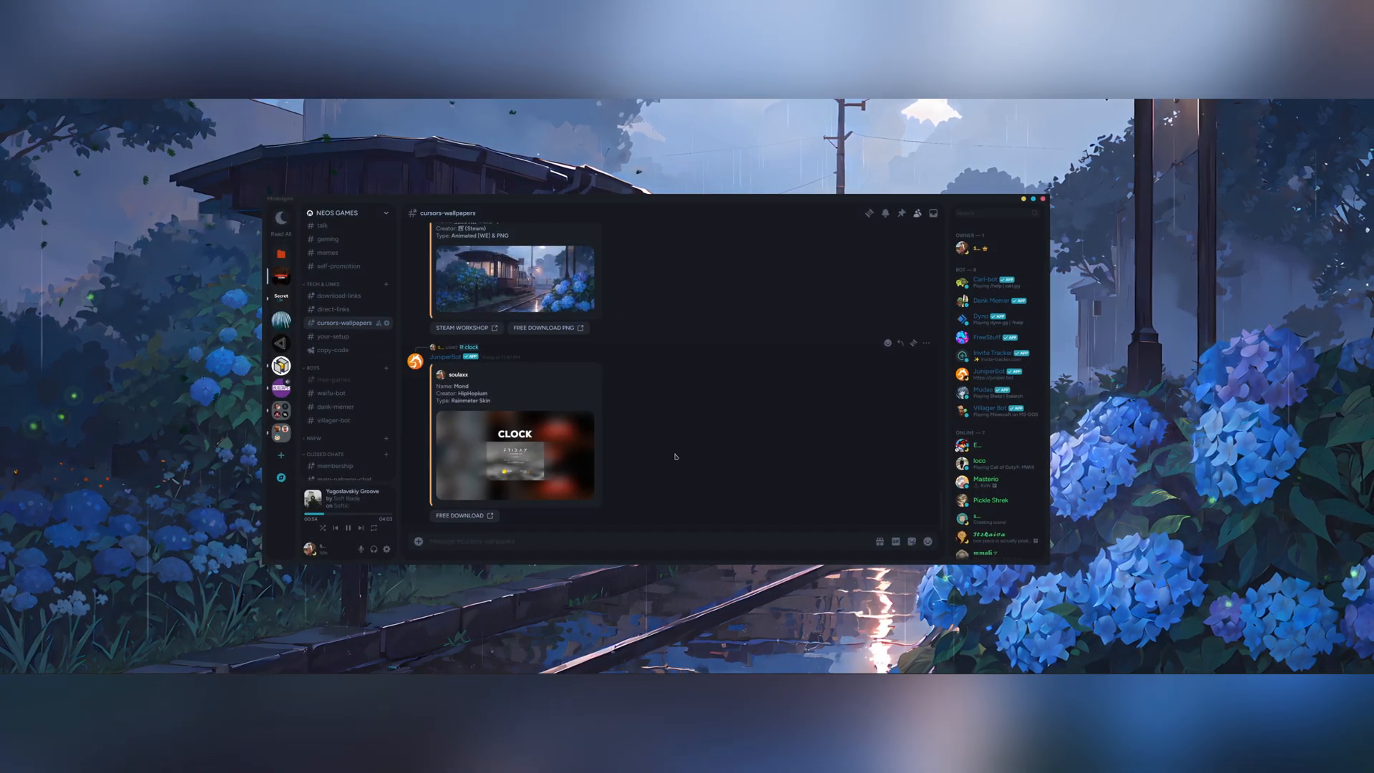
mouse_move(478, 522)
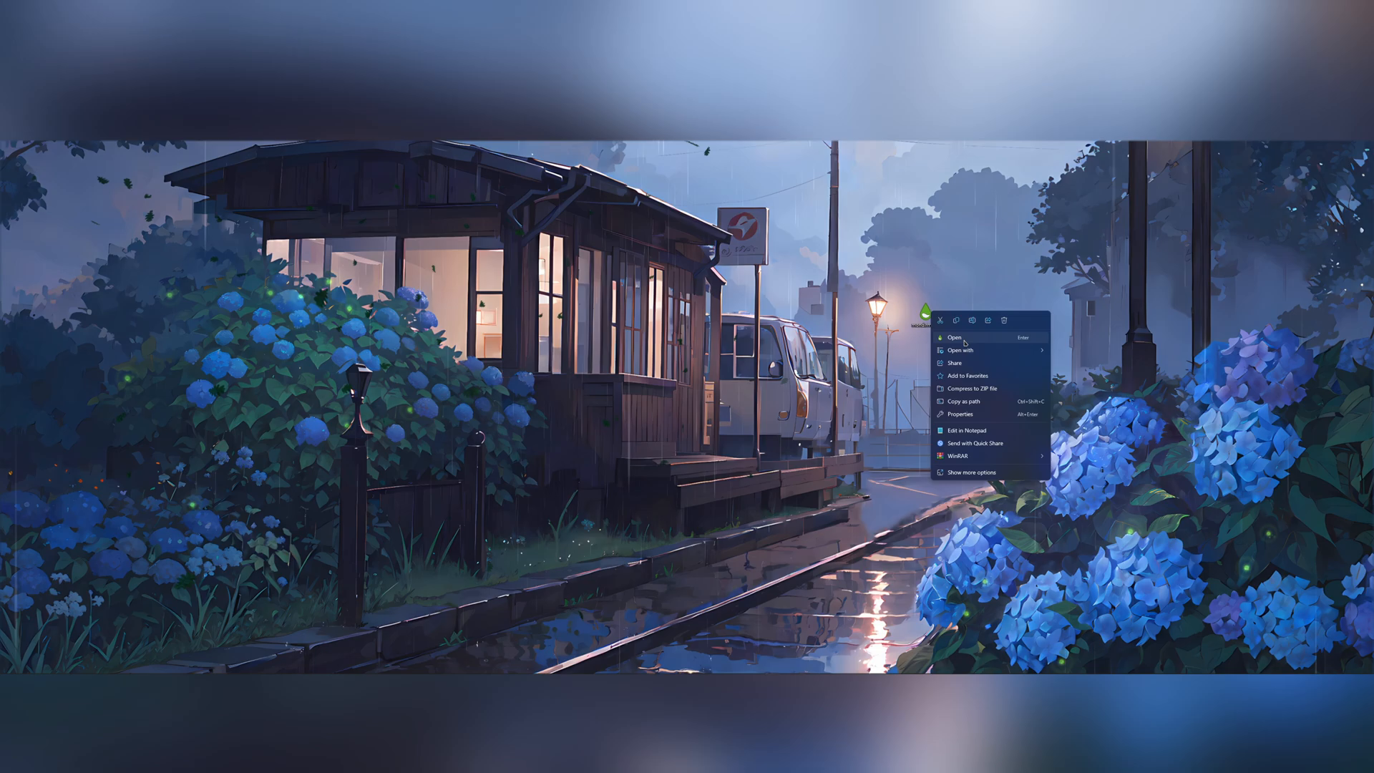
- Install the downloaded Mond Rainmeter skin and close its settings panel
left_click(959, 338)
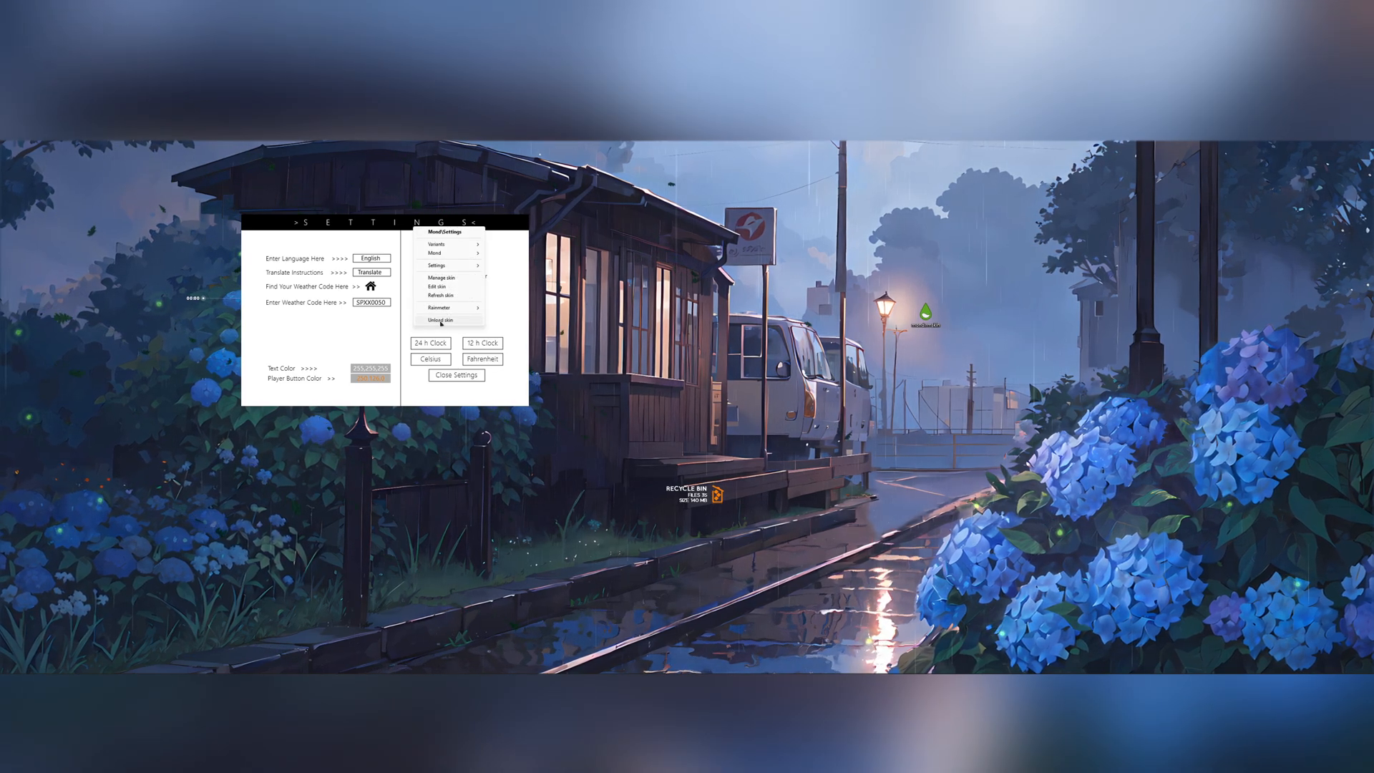
left_click(456, 375)
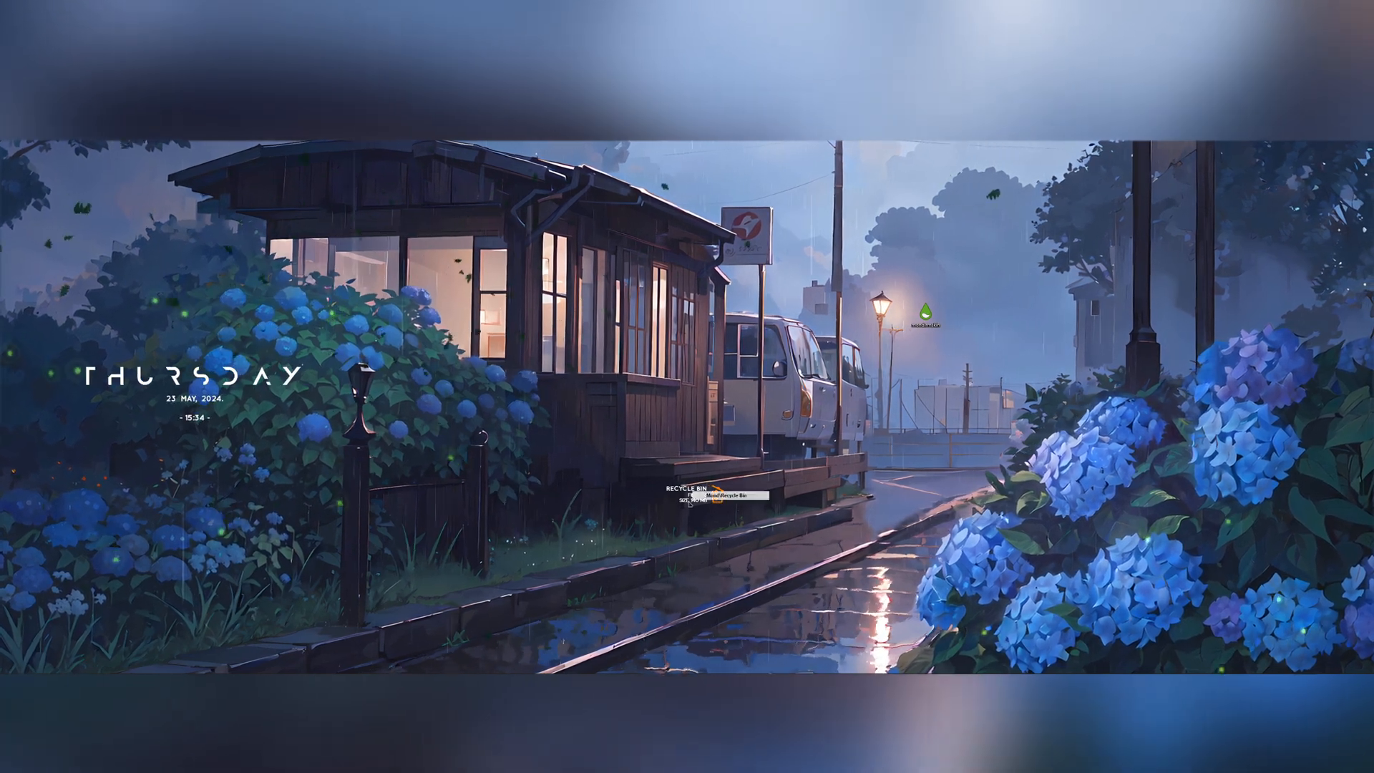
left_click(670, 664)
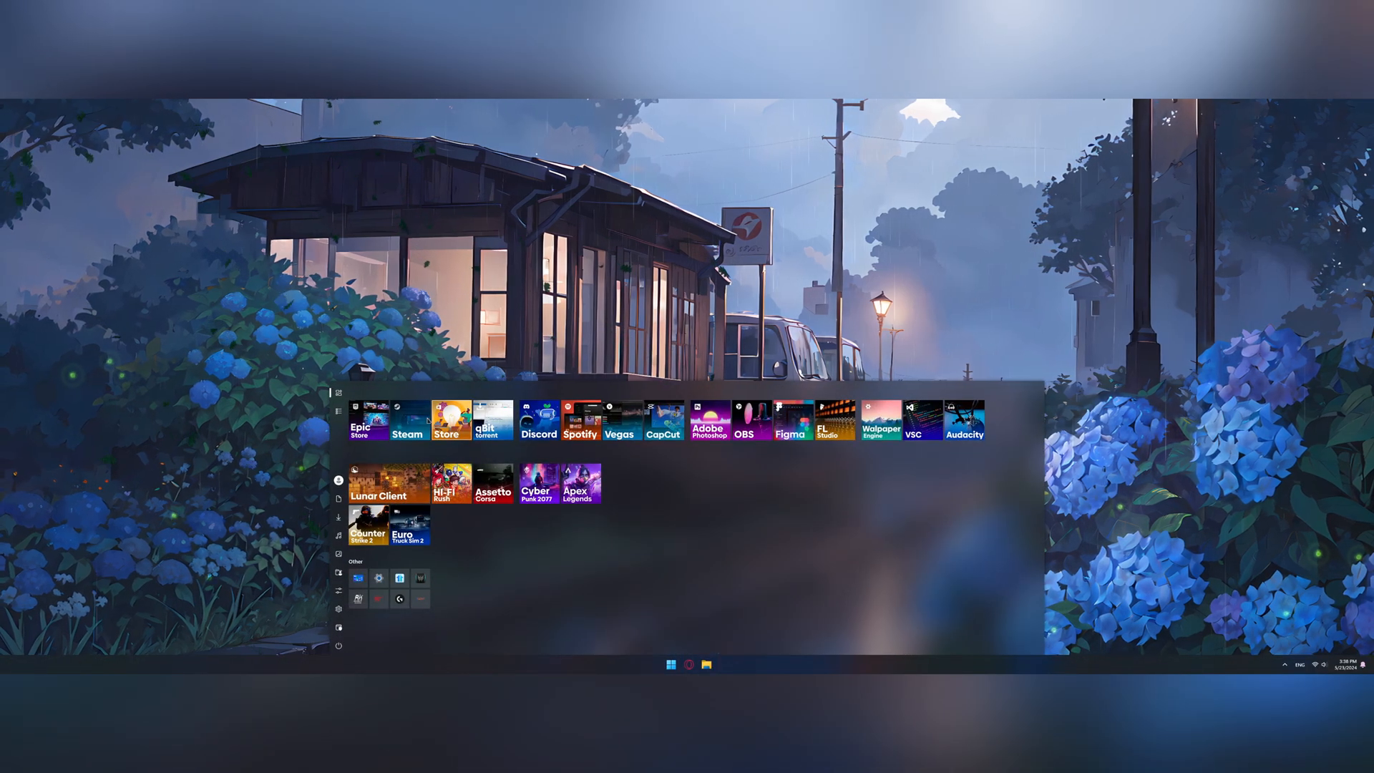